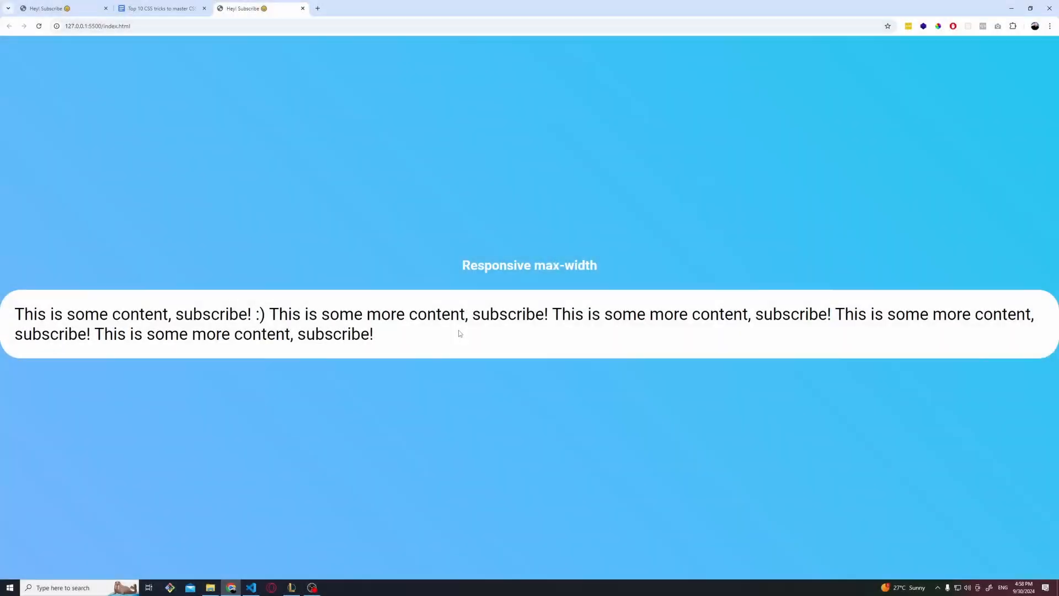
{"action": "mouse_move", "coordinate": [406, 337]}
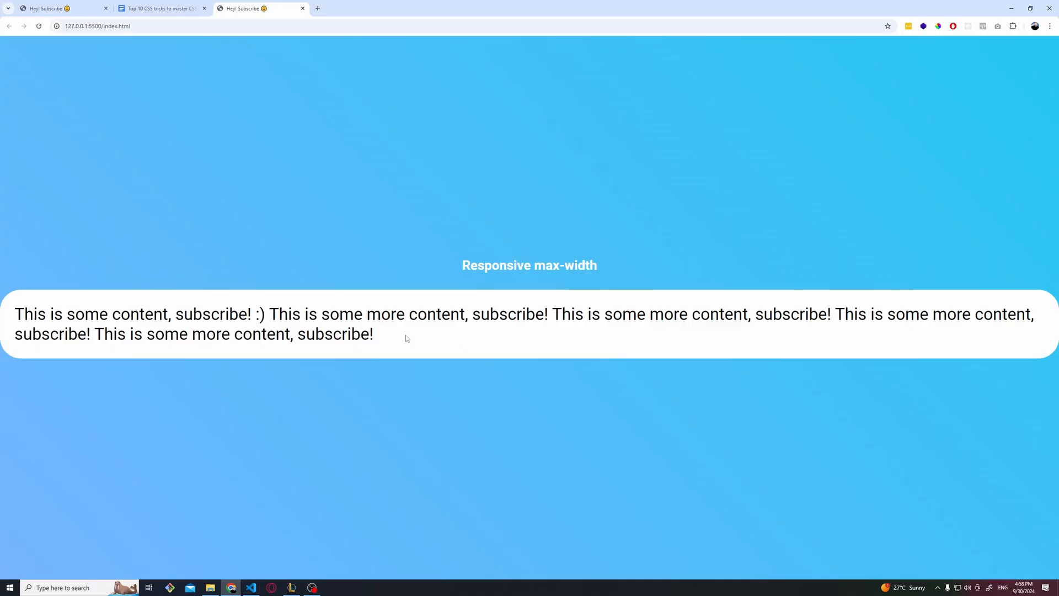
{"action": "mouse_move", "coordinate": [647, 310]}
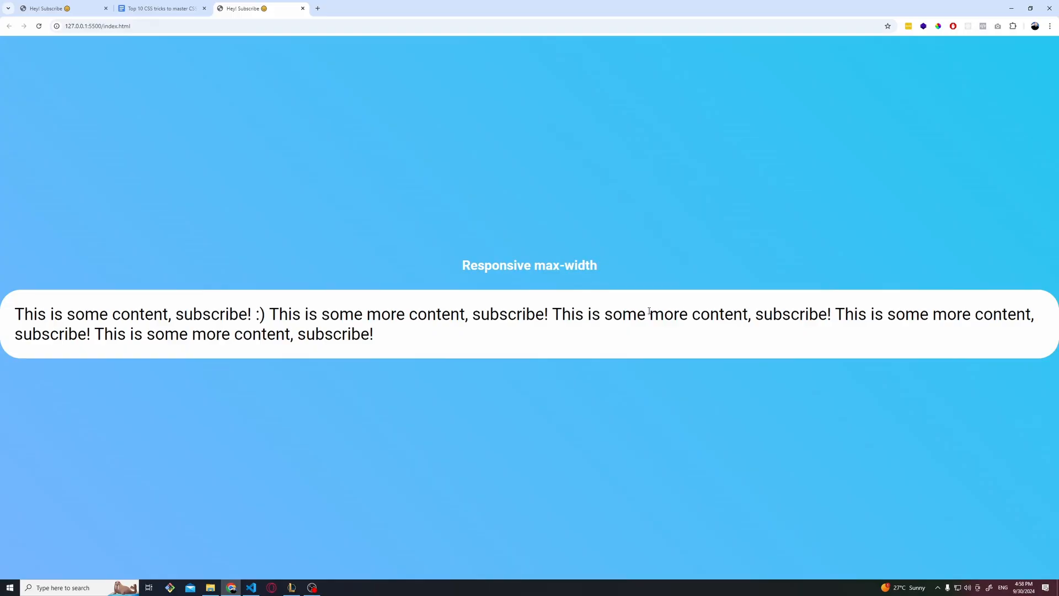
- Add width: 90% under the 750px max-width in .element-maxwidth and save the stylesheet
{"action": "left_click", "coordinate": [251, 586]}
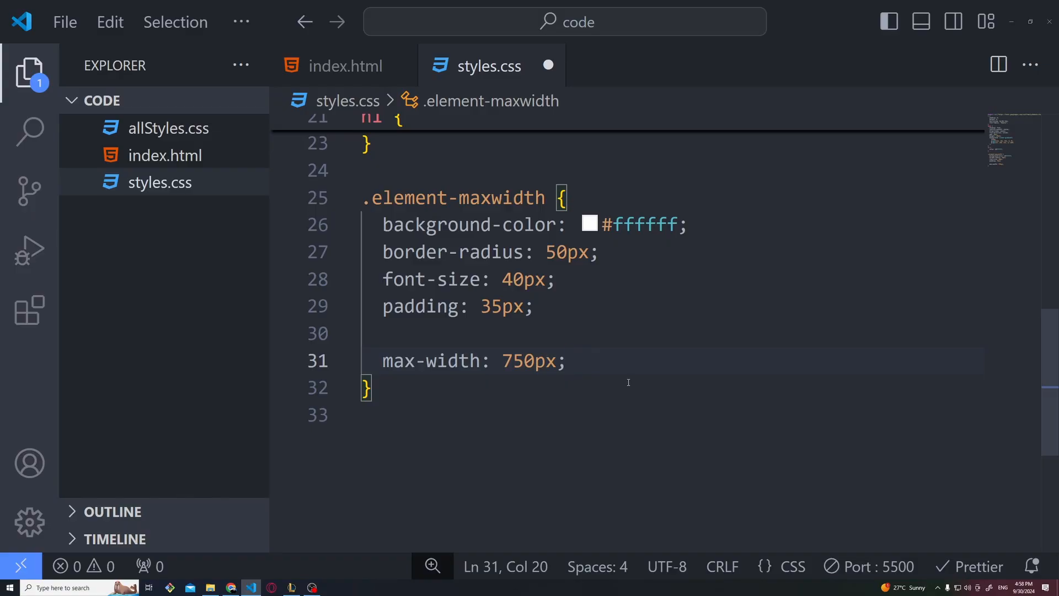
{"action": "type", "text": "width: 90%;"}
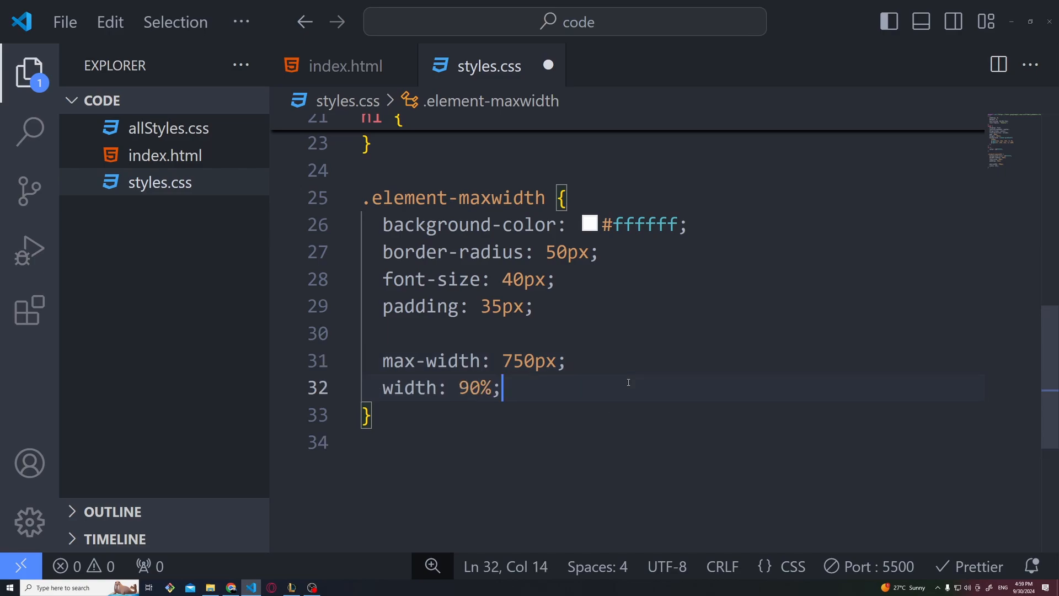
{"action": "key", "text": "ctrl+s"}
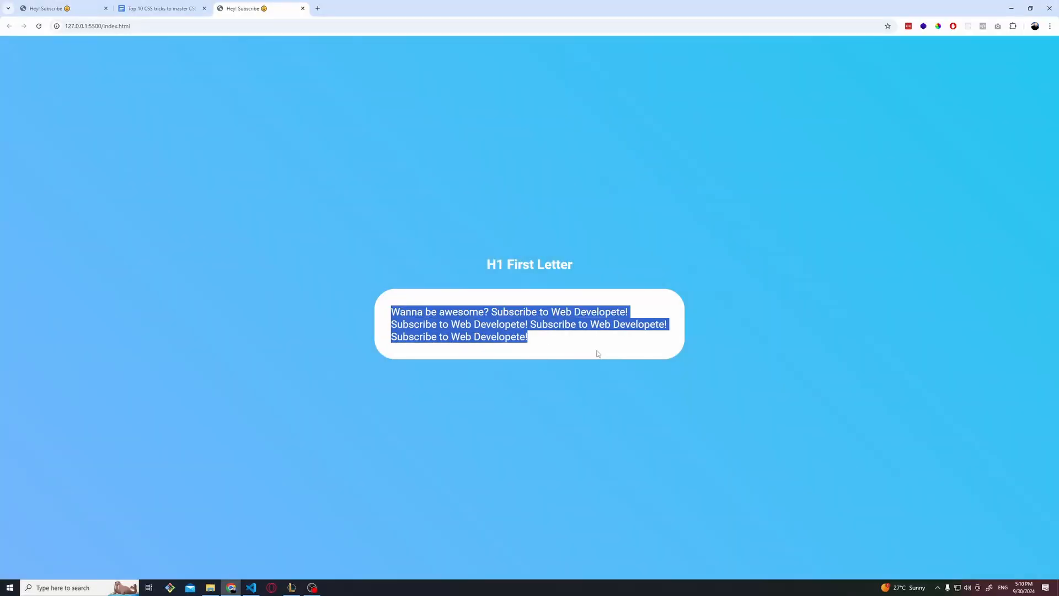
- Give the div class="first-letter" and style .first-letter::first-letter with font-size 70px
{"action": "left_click", "coordinate": [392, 311]}
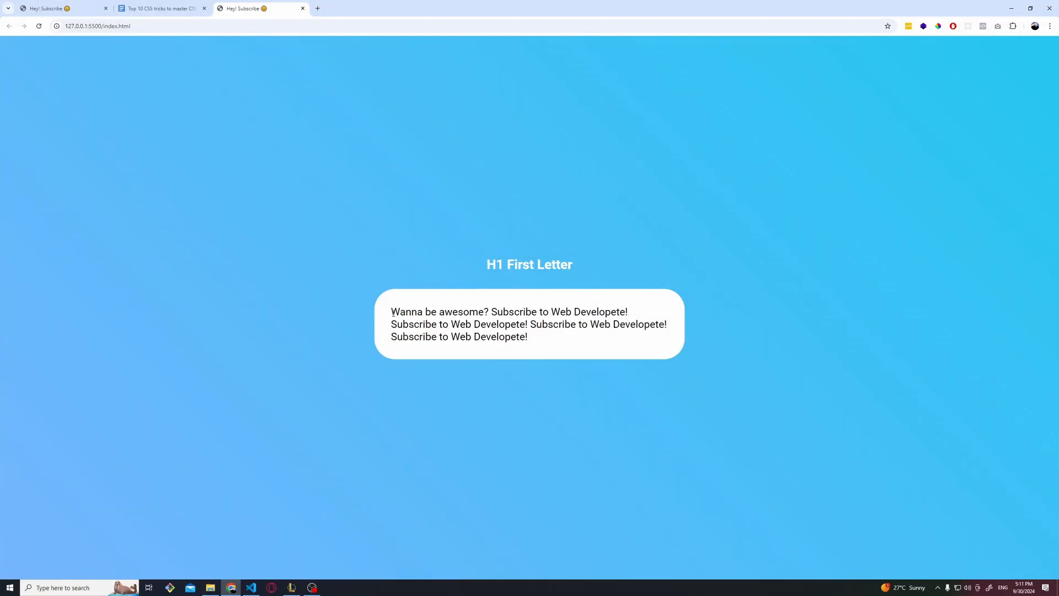
{"action": "left_click", "coordinate": [250, 587]}
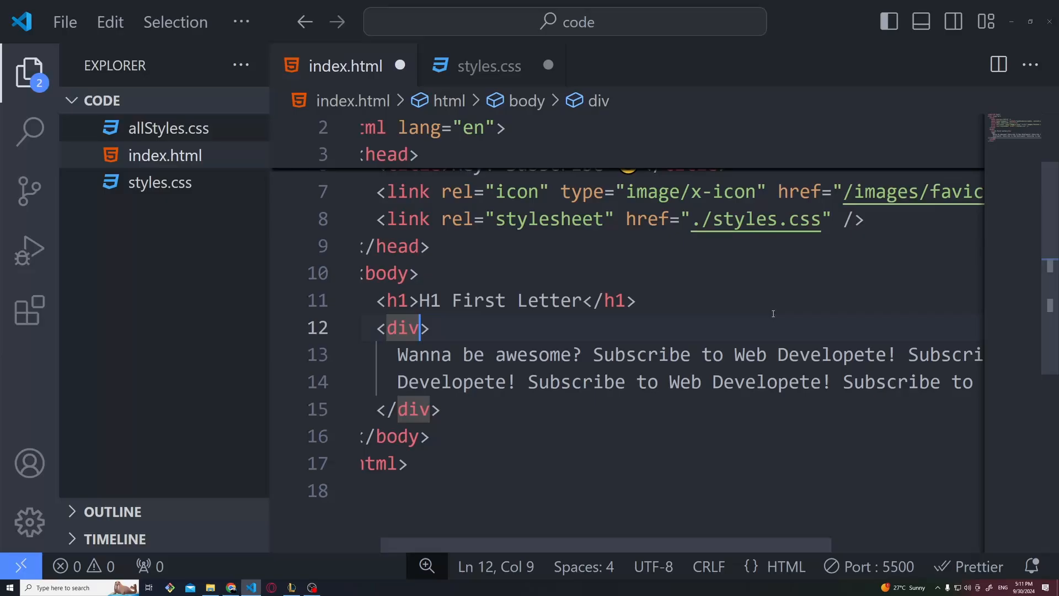
{"action": "type", "text": "class=\"first-letter\""}
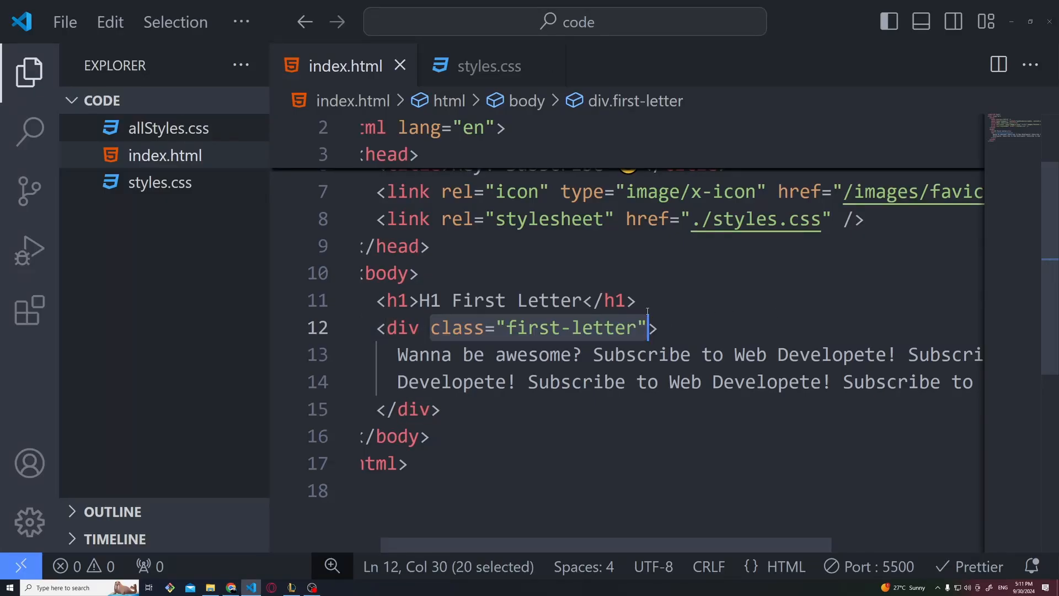
{"action": "left_click", "coordinate": [494, 65]}
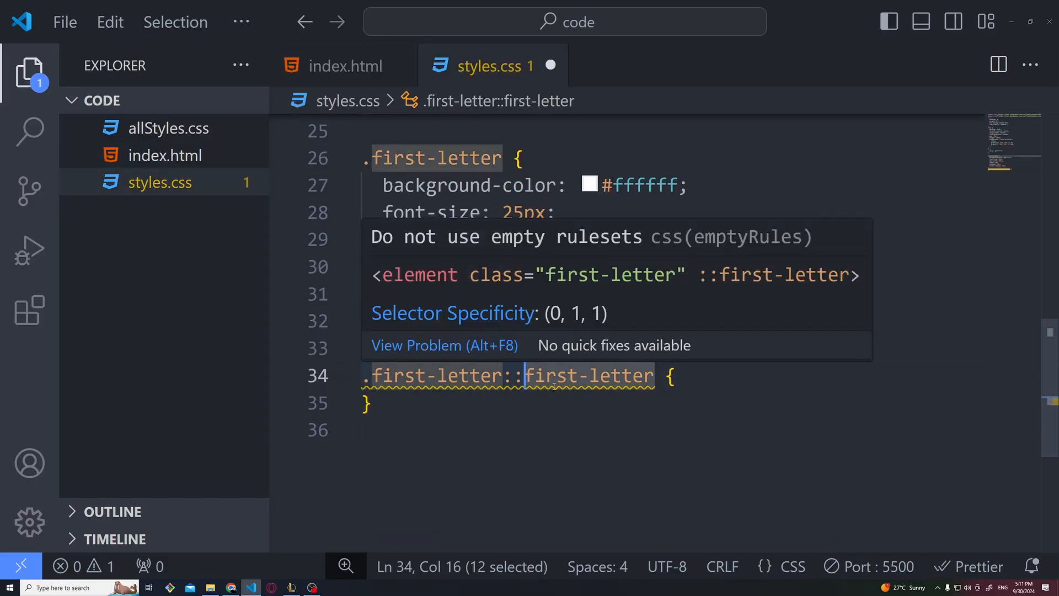
{"action": "type", "text": "font-size: 70px;"}
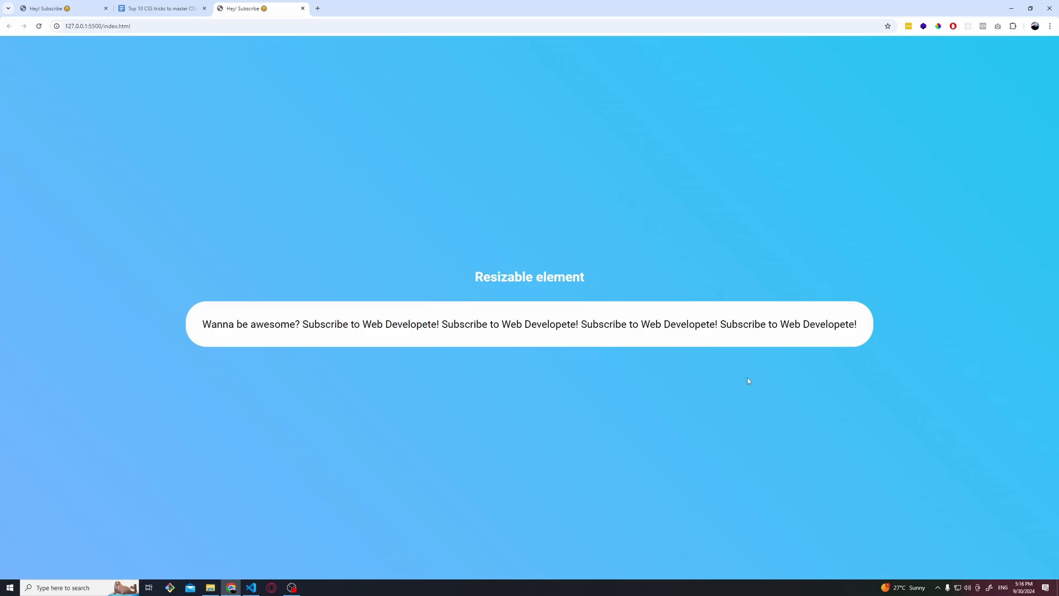
{"action": "mouse_move", "coordinate": [218, 439]}
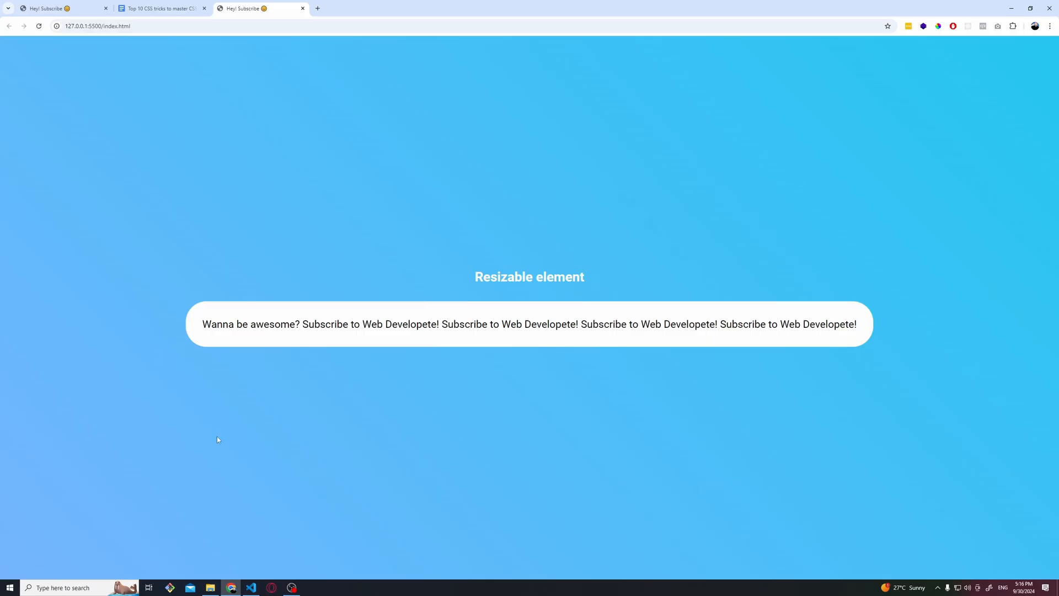
{"action": "mouse_move", "coordinate": [943, 378]}
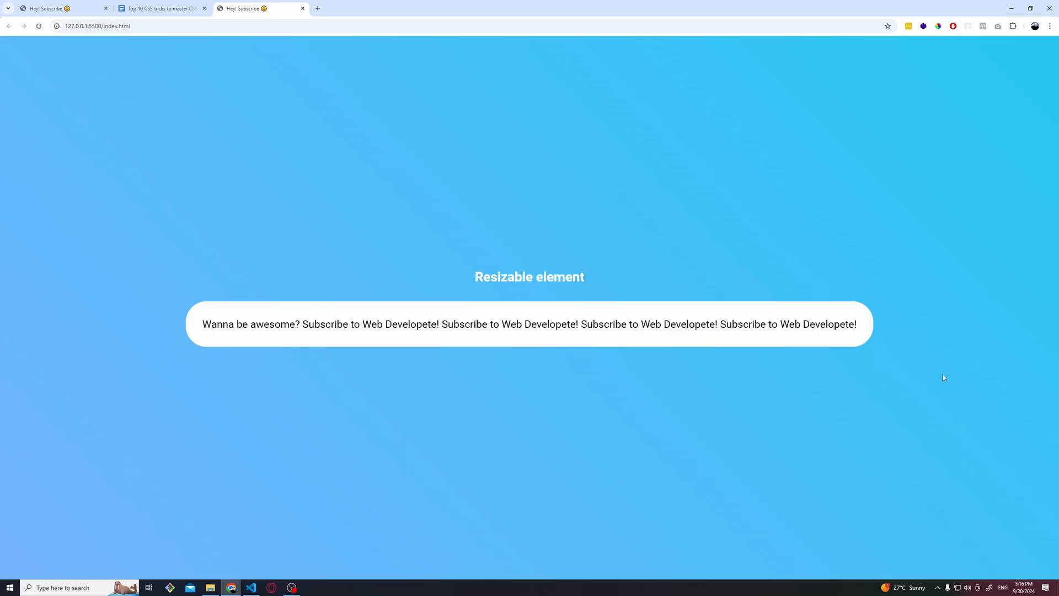
- Set resize: both and an overflow value on .resizable-element, then resize the box larger
{"action": "left_click", "coordinate": [251, 587]}
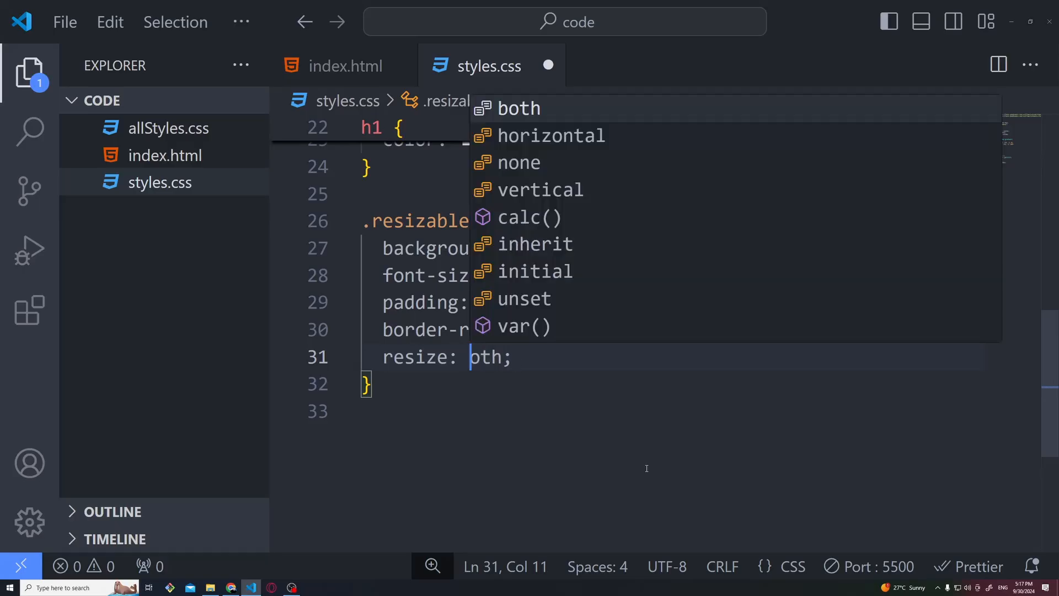
{"action": "key", "text": "Backspace"}
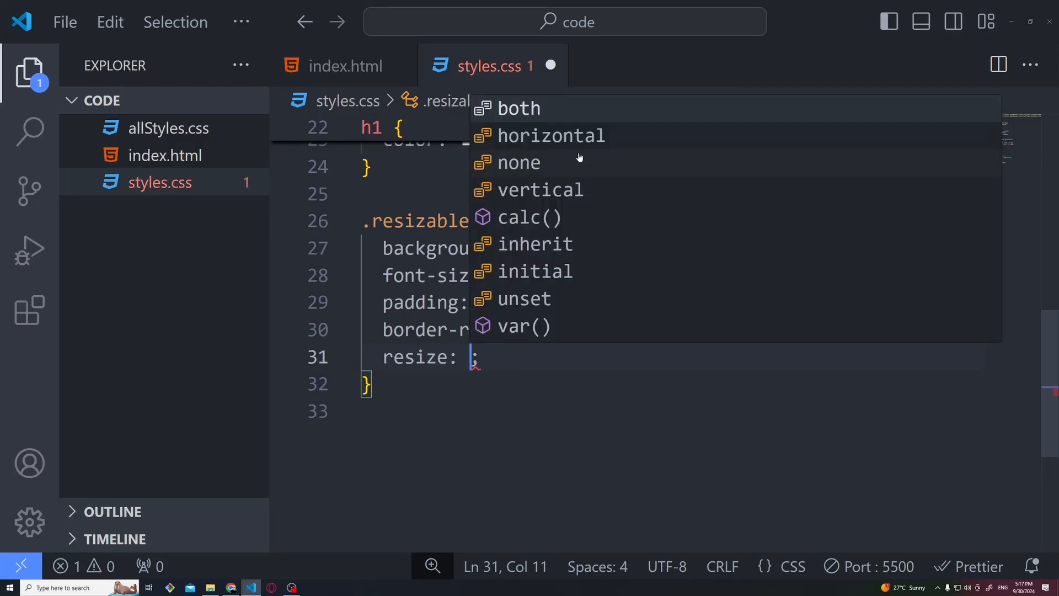
{"action": "mouse_move", "coordinate": [535, 121]}
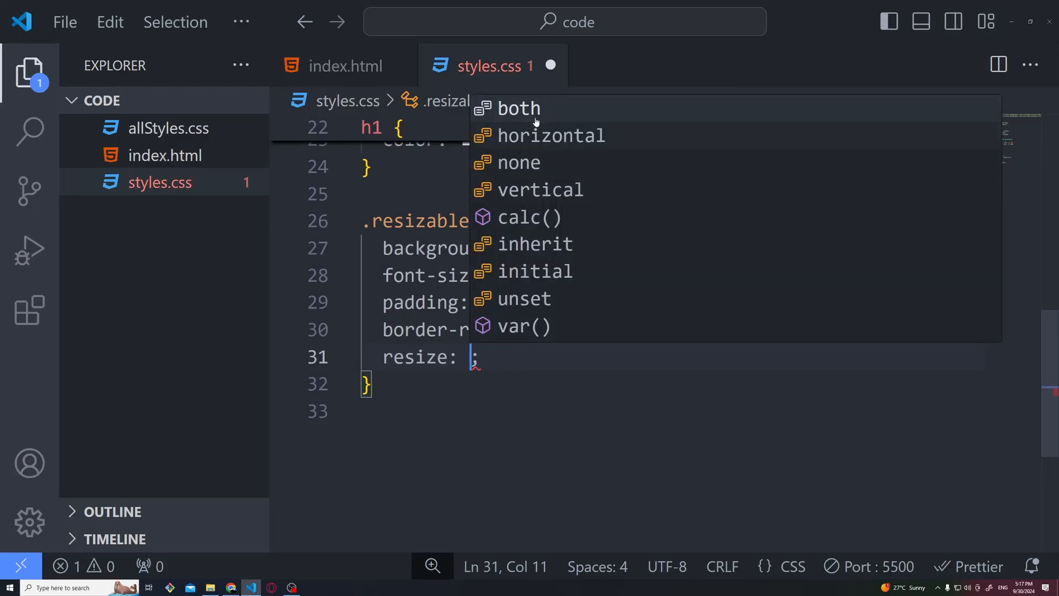
{"action": "left_click", "coordinate": [519, 108]}
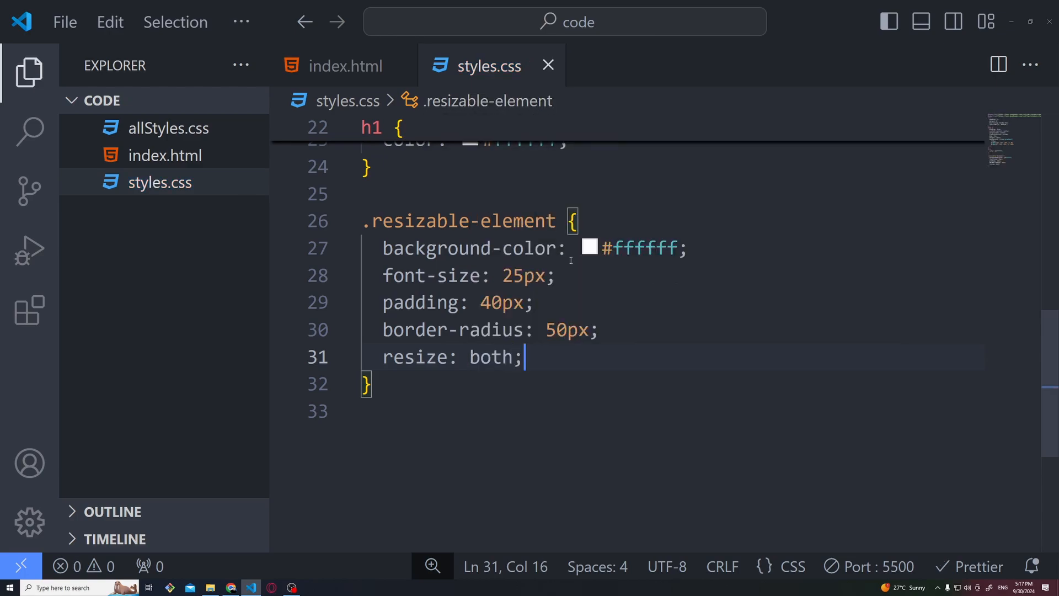
{"action": "key", "text": "Enter"}
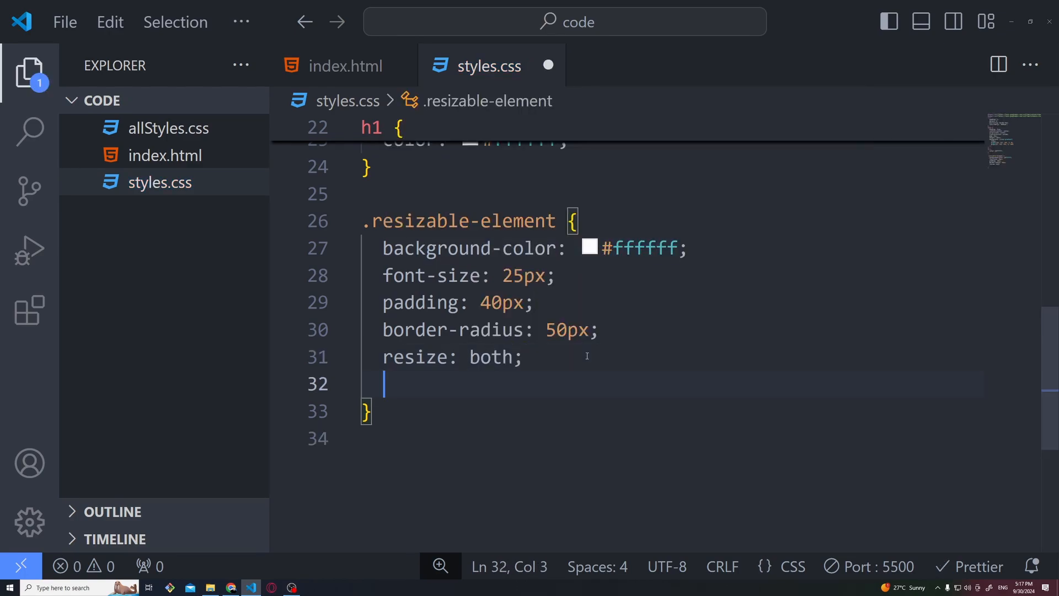
{"action": "type", "text": "overflow: ;"}
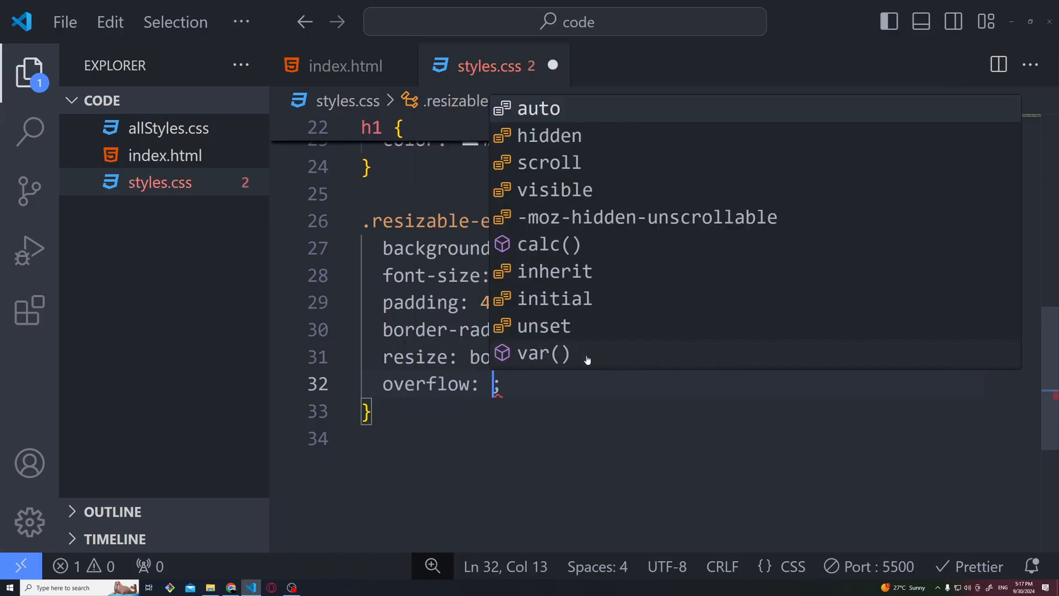
{"action": "left_click", "coordinate": [538, 108]}
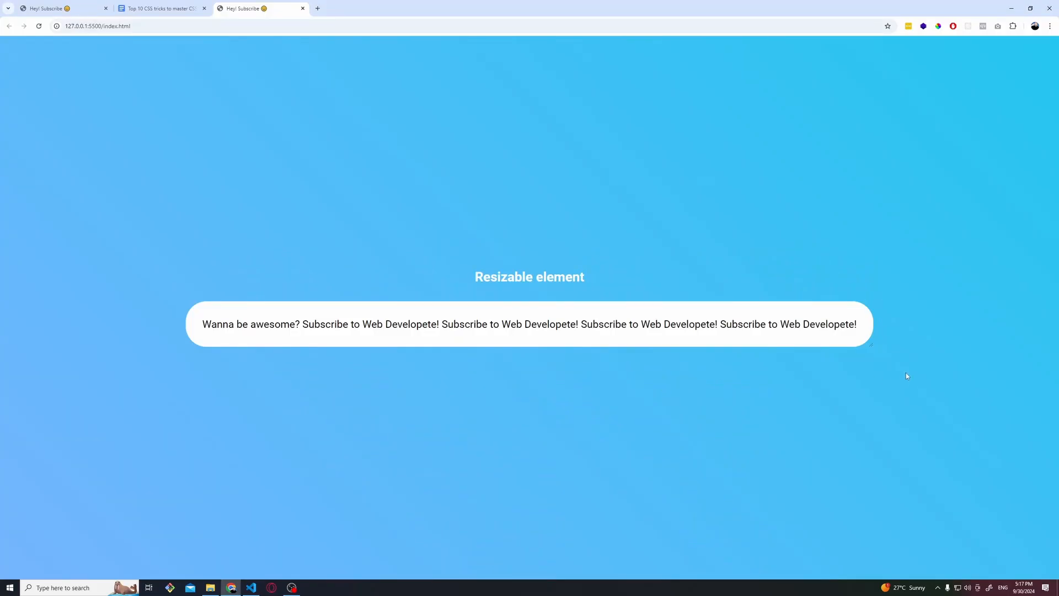
{"action": "mouse_move", "coordinate": [860, 341]}
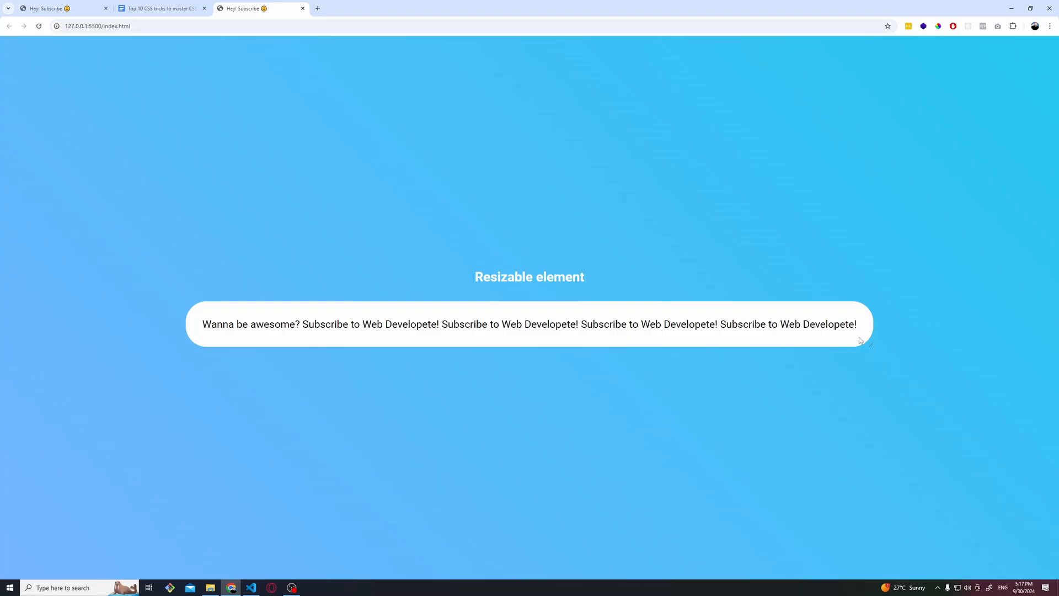
{"action": "mouse_move", "coordinate": [872, 345]}
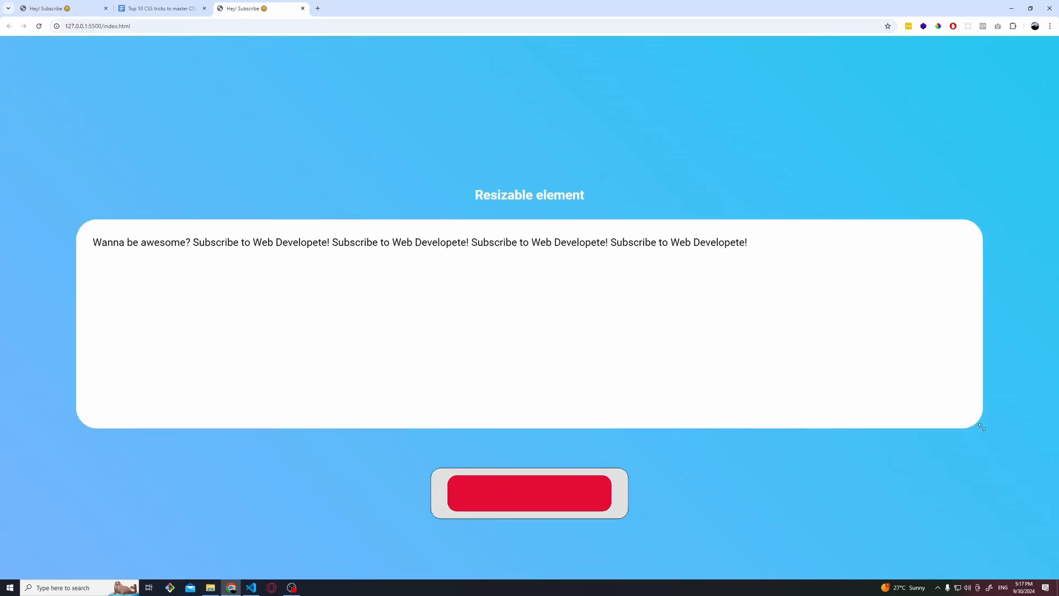
{"action": "left_click", "coordinate": [528, 493]}
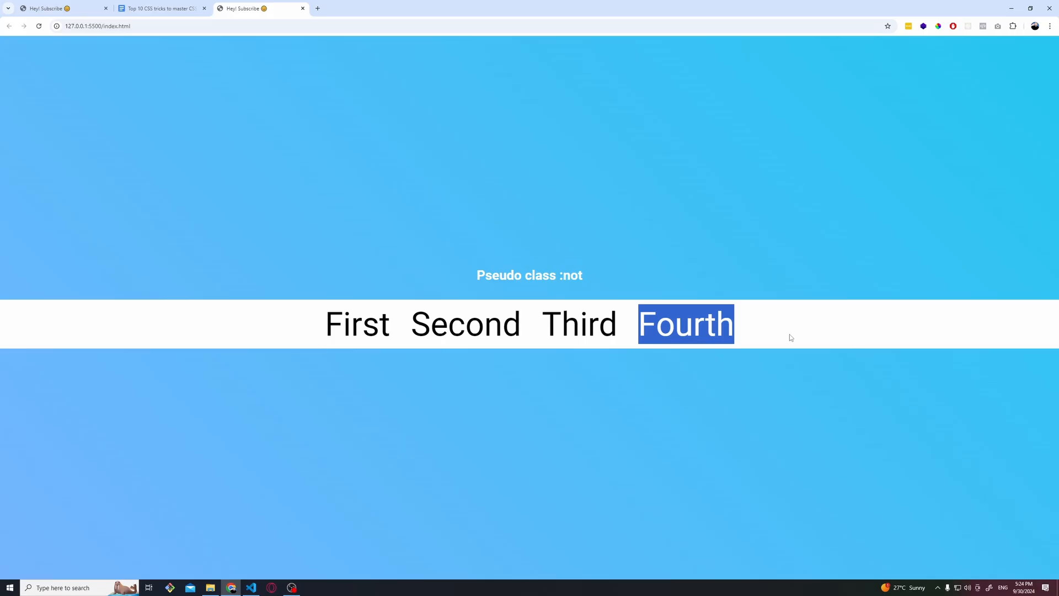
- Add a li:not(:last-child) rule with color red and preview the list
{"action": "left_click", "coordinate": [251, 586]}
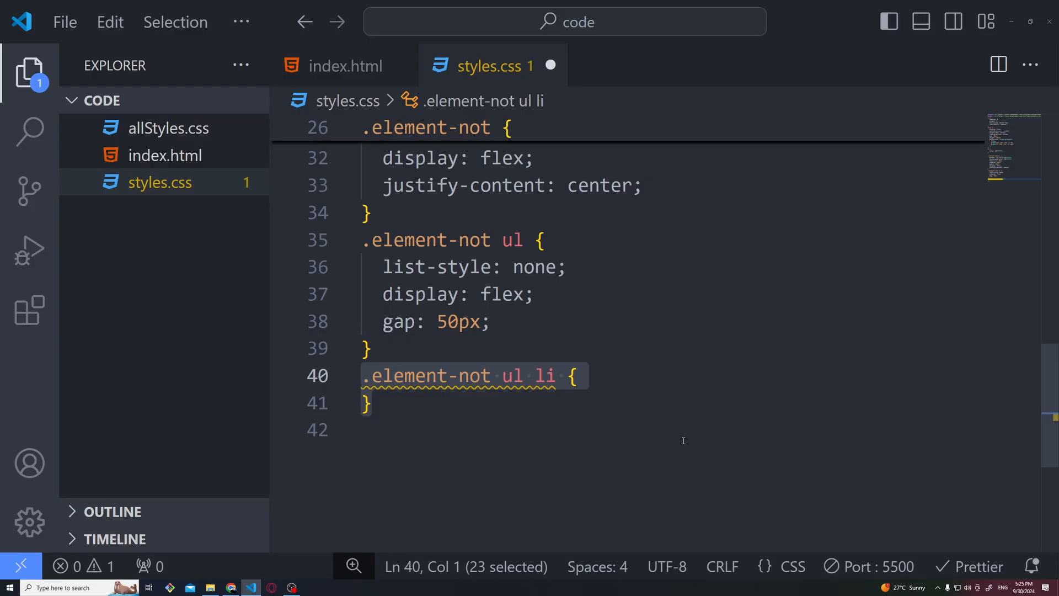
{"action": "type", "text": ":not()"}
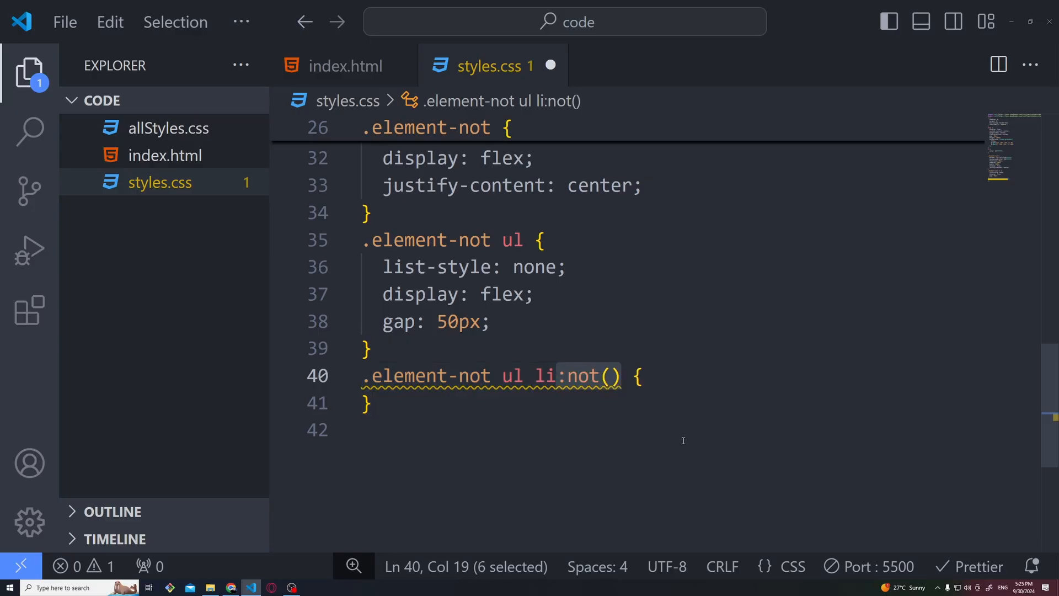
{"action": "type", "text": ":last-child"}
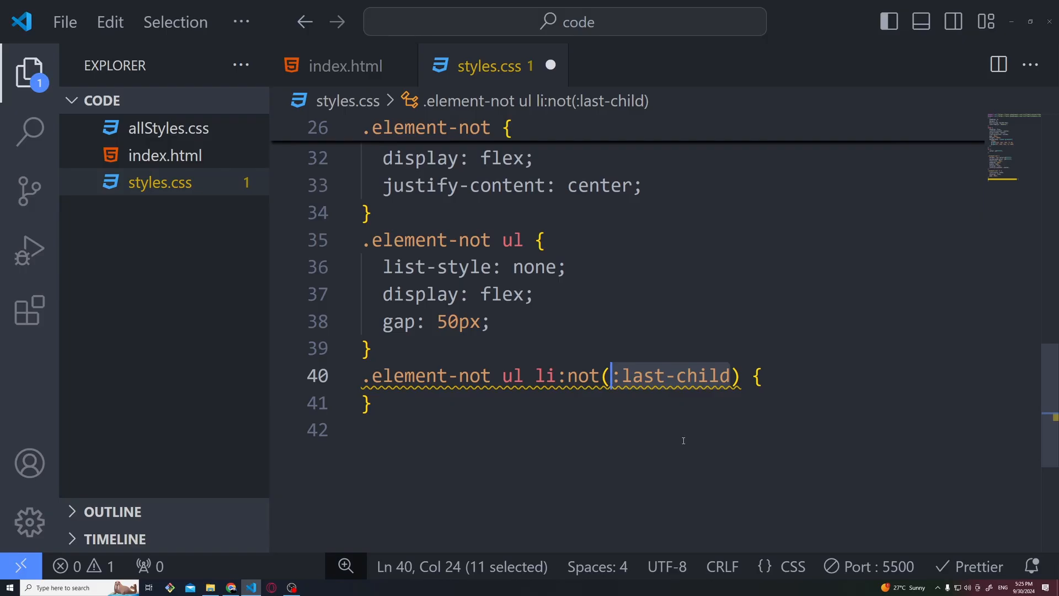
{"action": "left_click", "coordinate": [741, 377]}
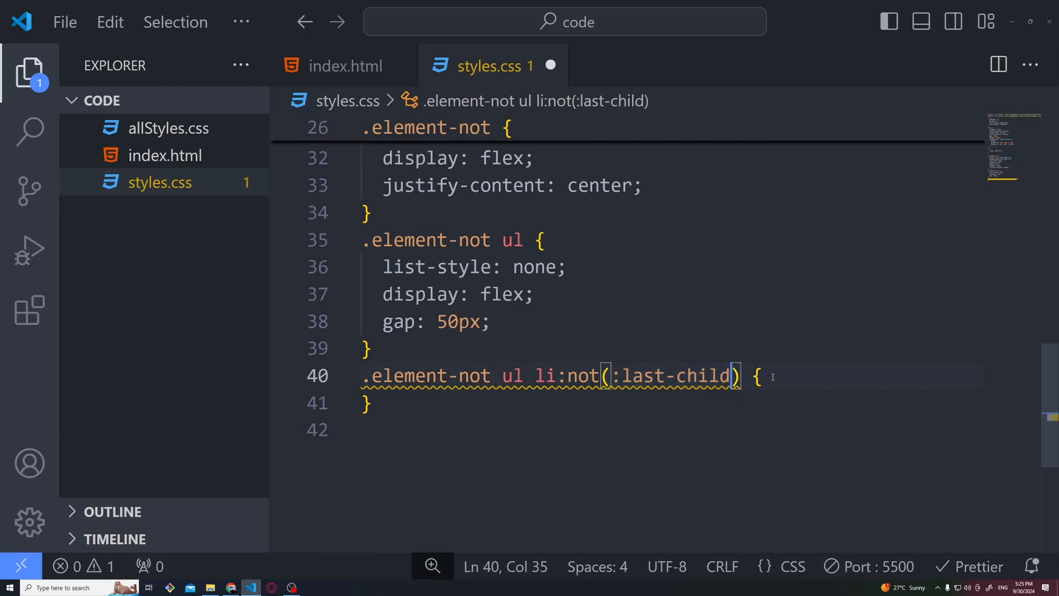
{"action": "type", "text": "co"}
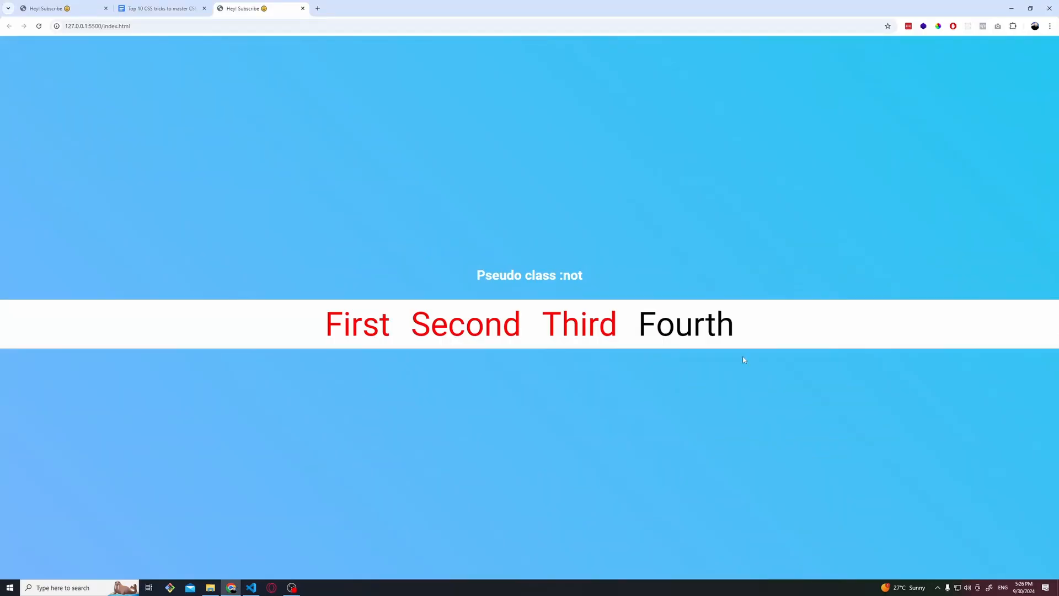
{"action": "mouse_move", "coordinate": [636, 329]}
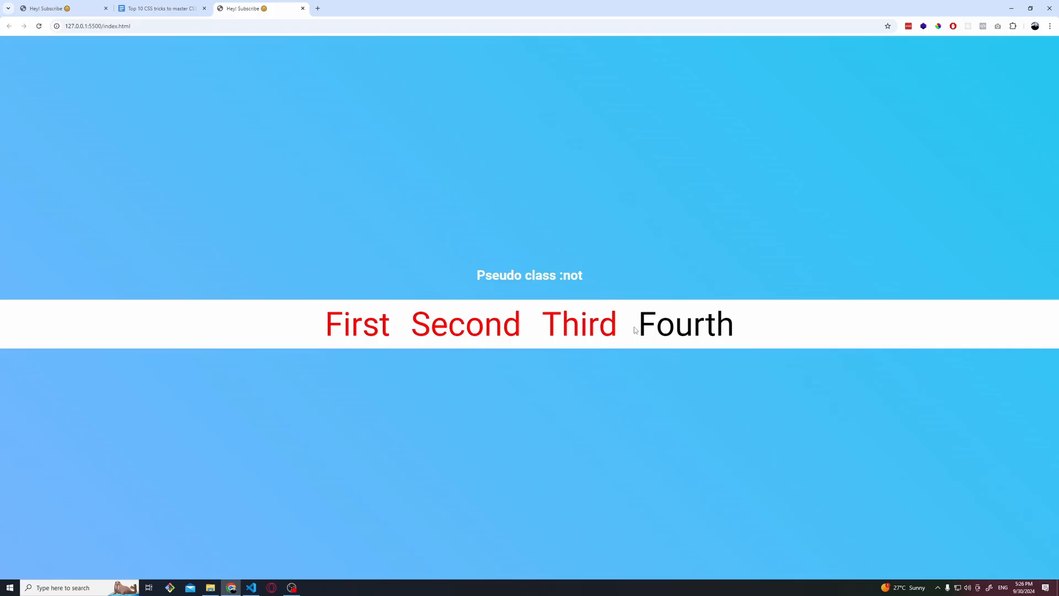
- Change the exception to :not(:nth-child(3)) so only the third item stays black
{"action": "left_click", "coordinate": [250, 587]}
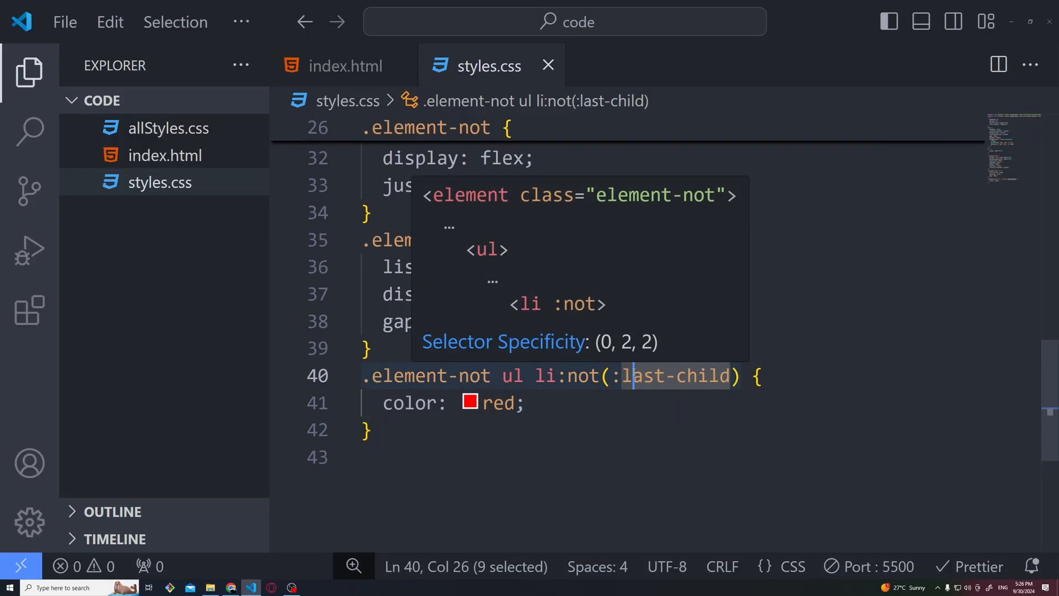
{"action": "type", "text": "::-moz-range-thumb"}
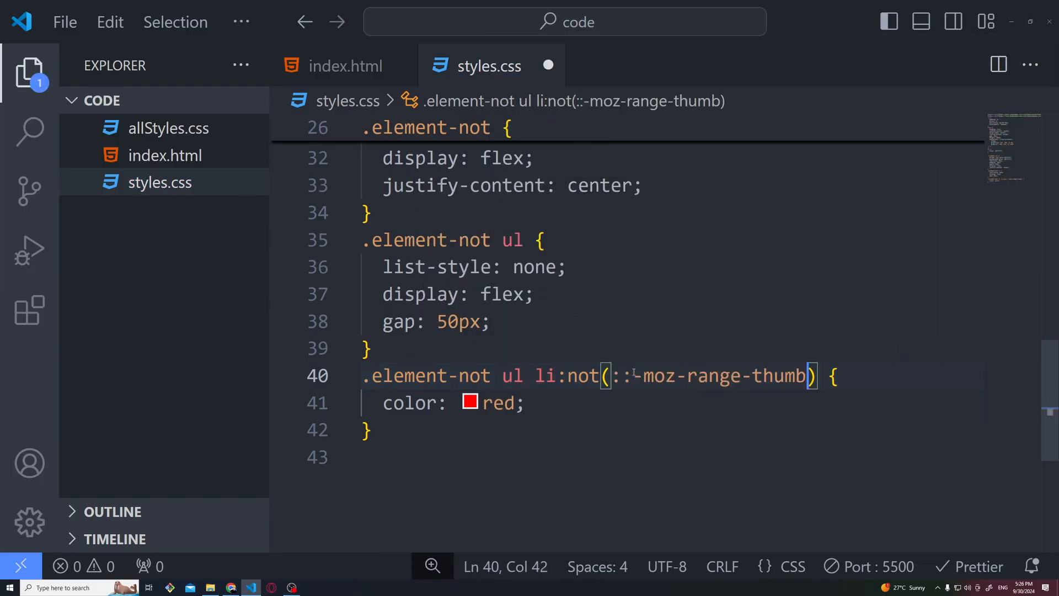
{"action": "type", "text": ":noth"}
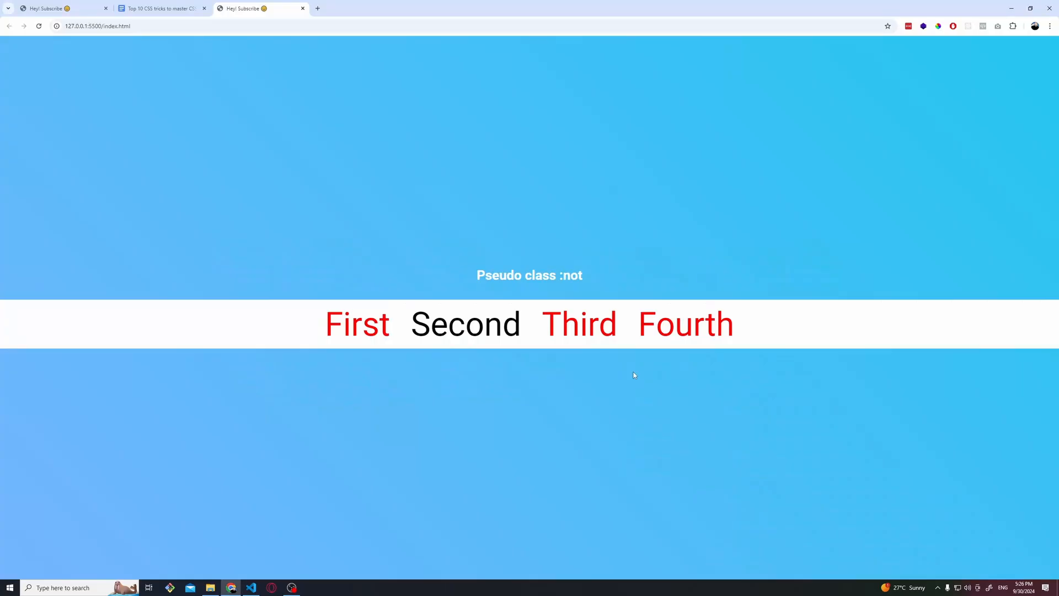
{"action": "left_click", "coordinate": [251, 587]}
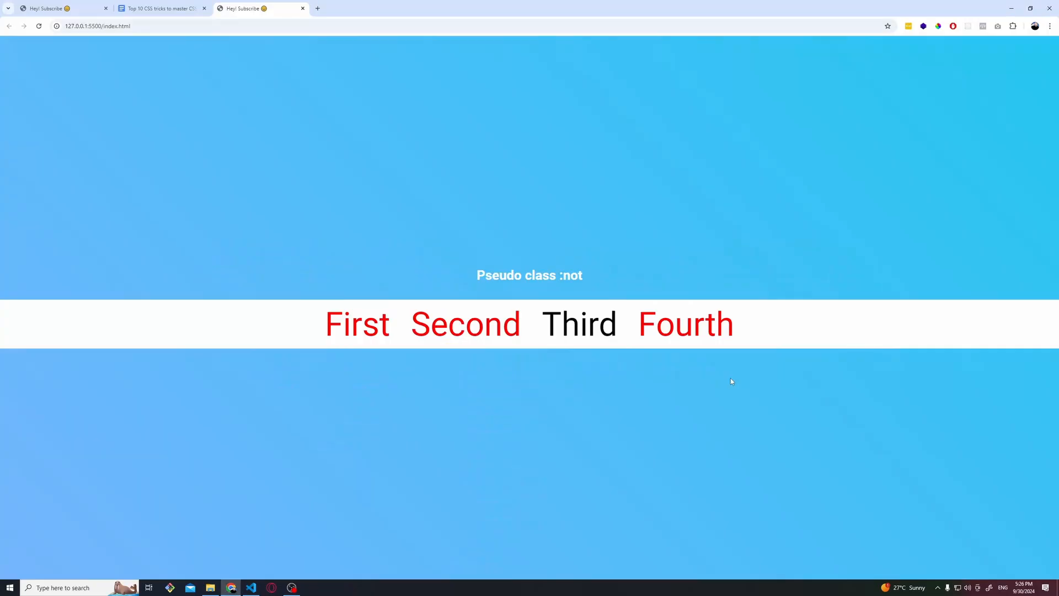
{"action": "mouse_move", "coordinate": [727, 381]}
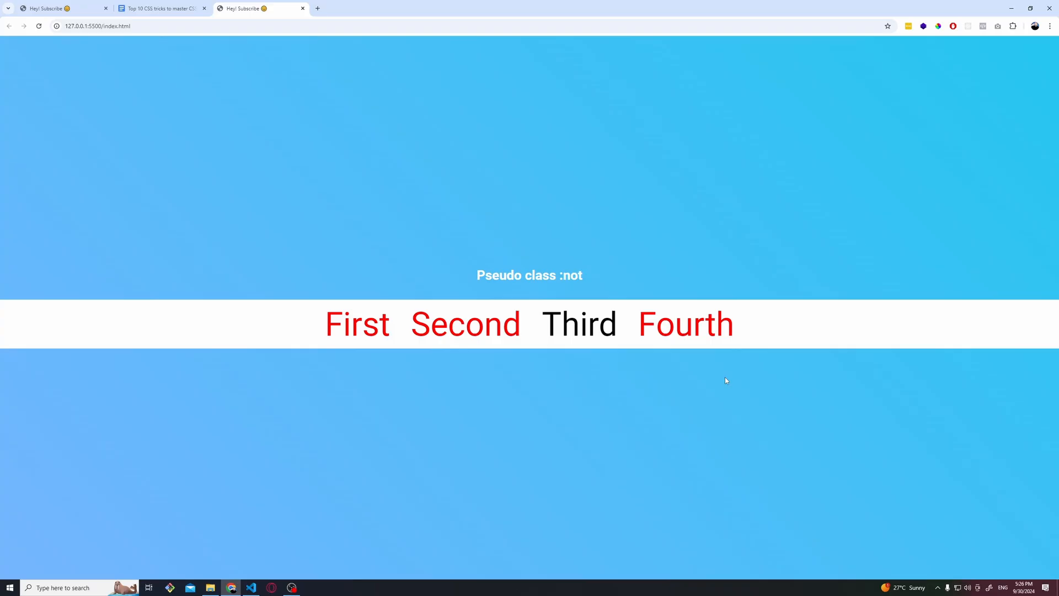
{"action": "mouse_move", "coordinate": [764, 406]}
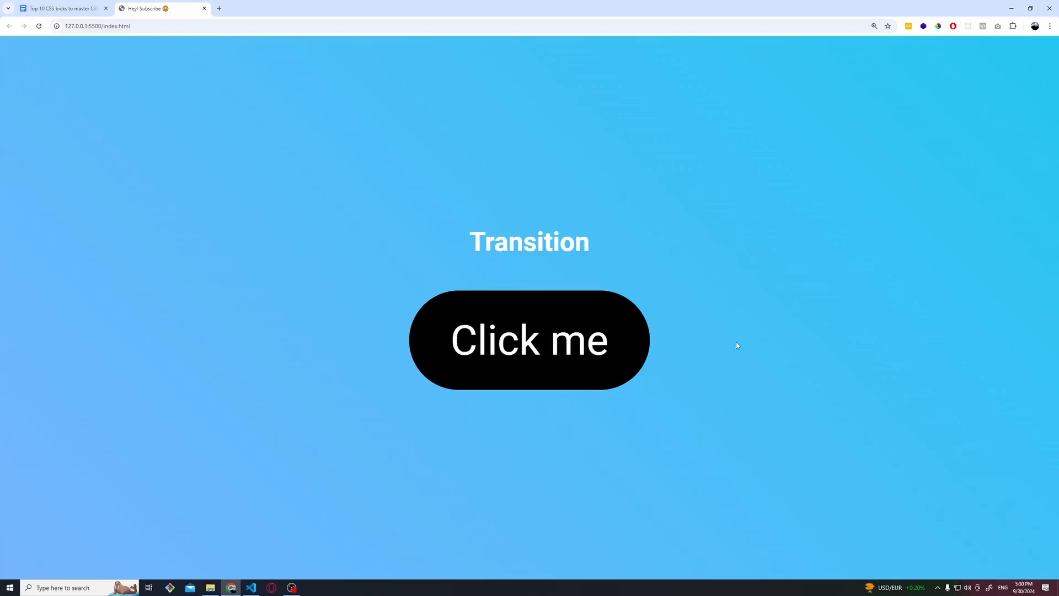
{"action": "mouse_move", "coordinate": [667, 342]}
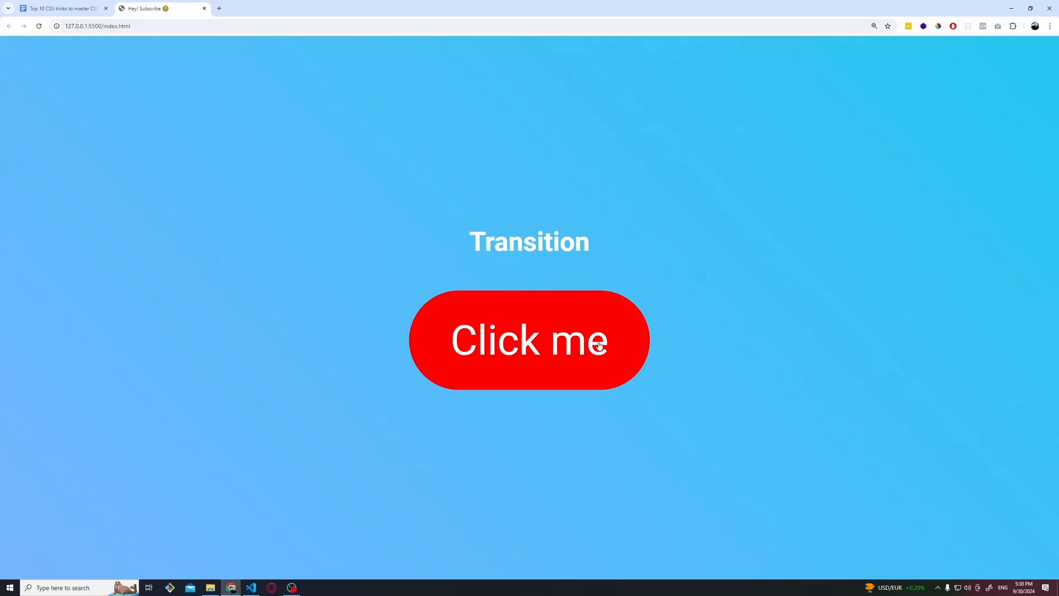
- Trigger the Click me button's black-to-red colour transition in the Transition demo
{"action": "left_click", "coordinate": [529, 340]}
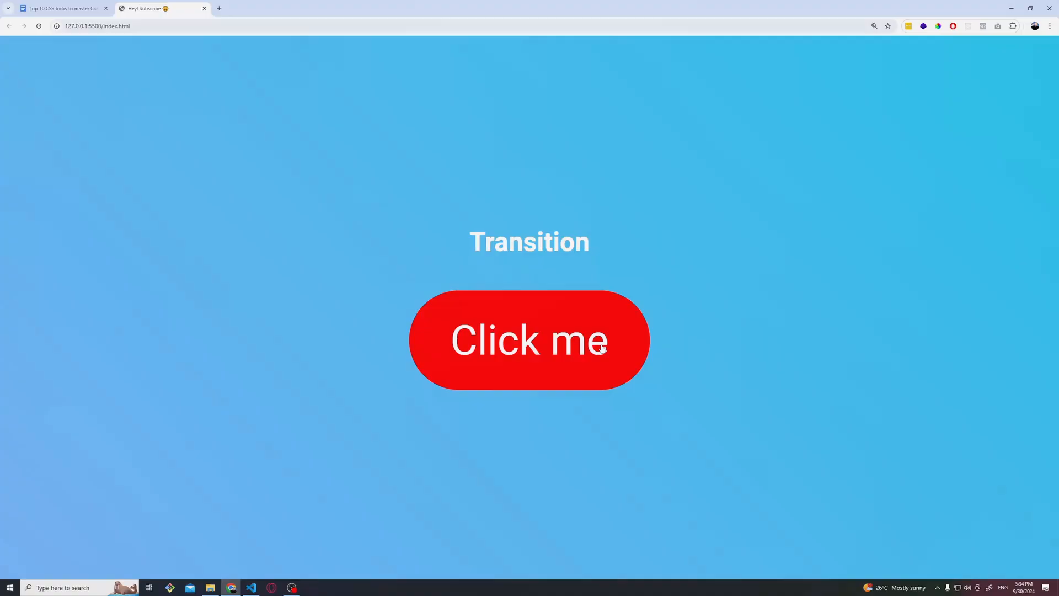
{"action": "left_click", "coordinate": [529, 340]}
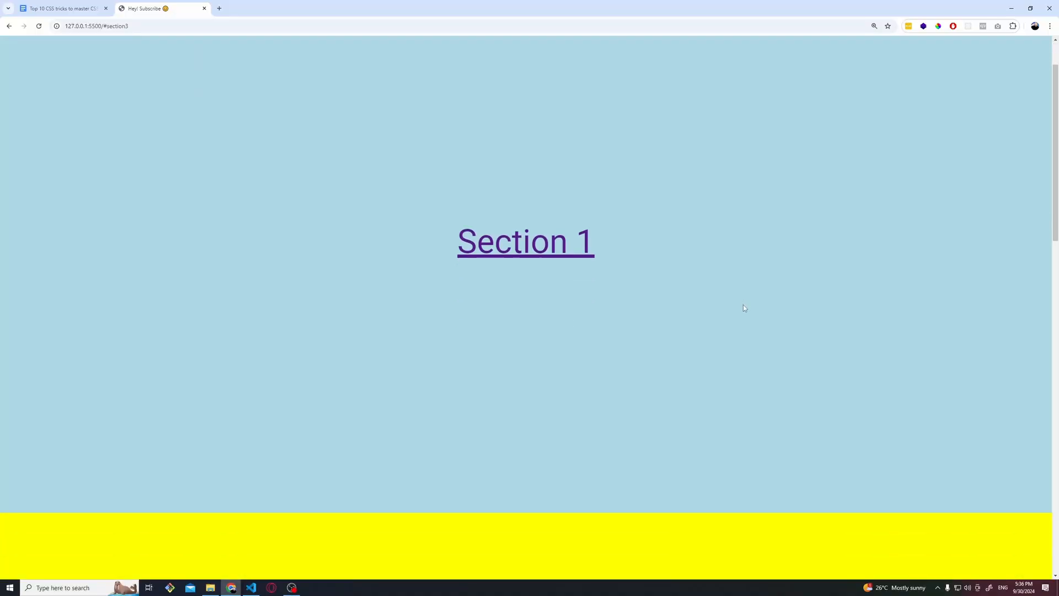
- Reload at Section 1 and follow the link to see it jump straight to Section 3
{"action": "scroll", "scroll_direction": "down", "scroll_amount": 3}
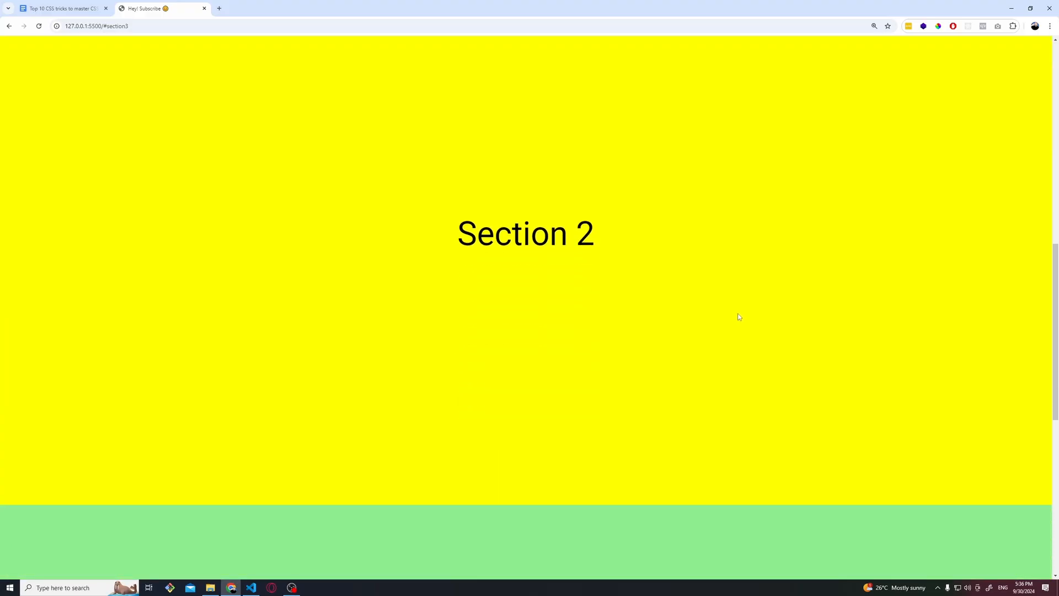
{"action": "left_click", "coordinate": [9, 25]}
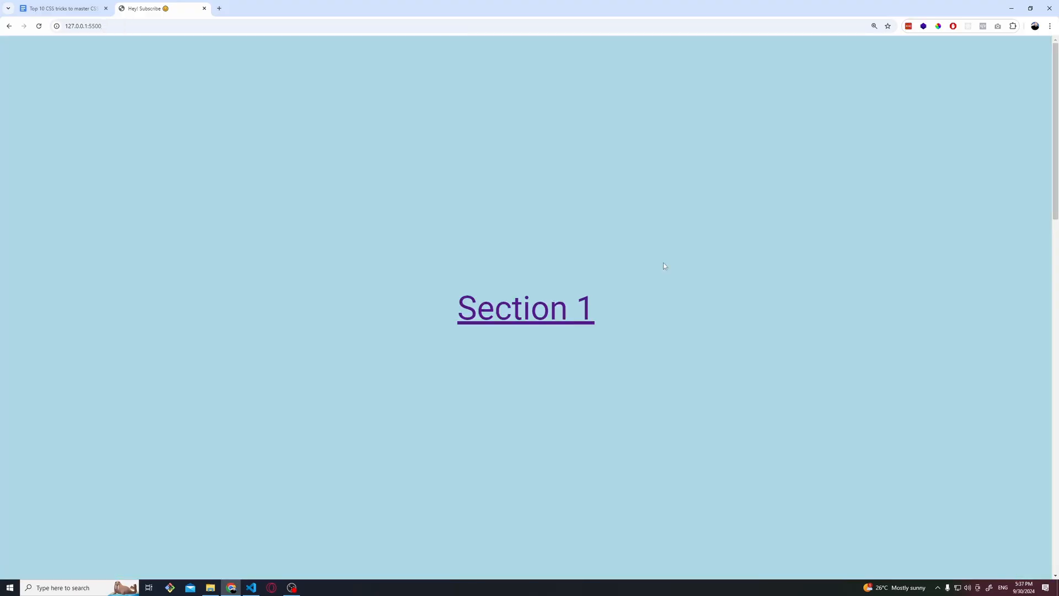
{"action": "mouse_move", "coordinate": [539, 317]}
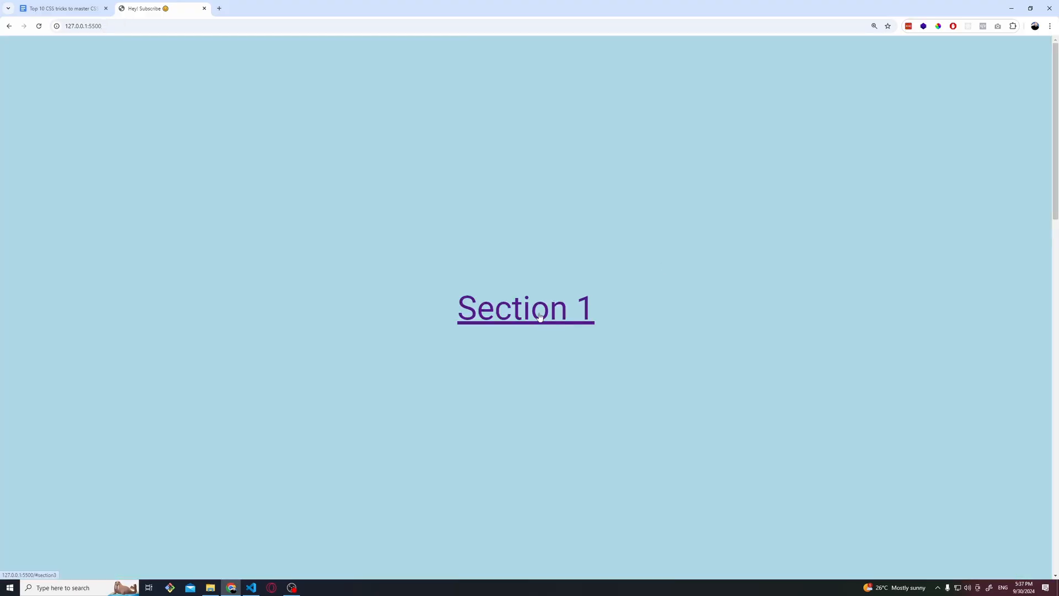
{"action": "left_click", "coordinate": [525, 308]}
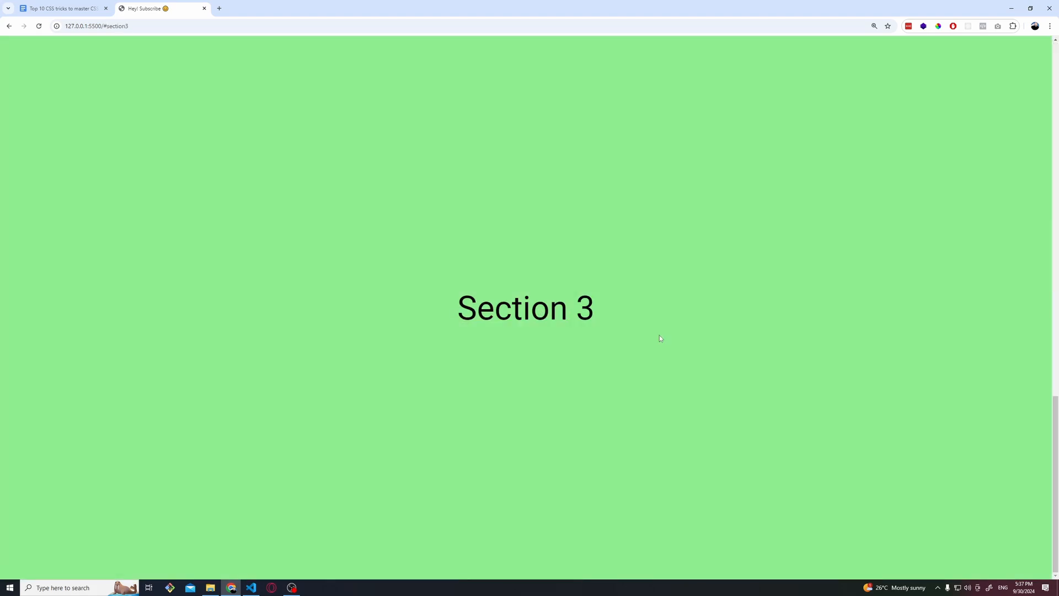
{"action": "mouse_move", "coordinate": [750, 338]}
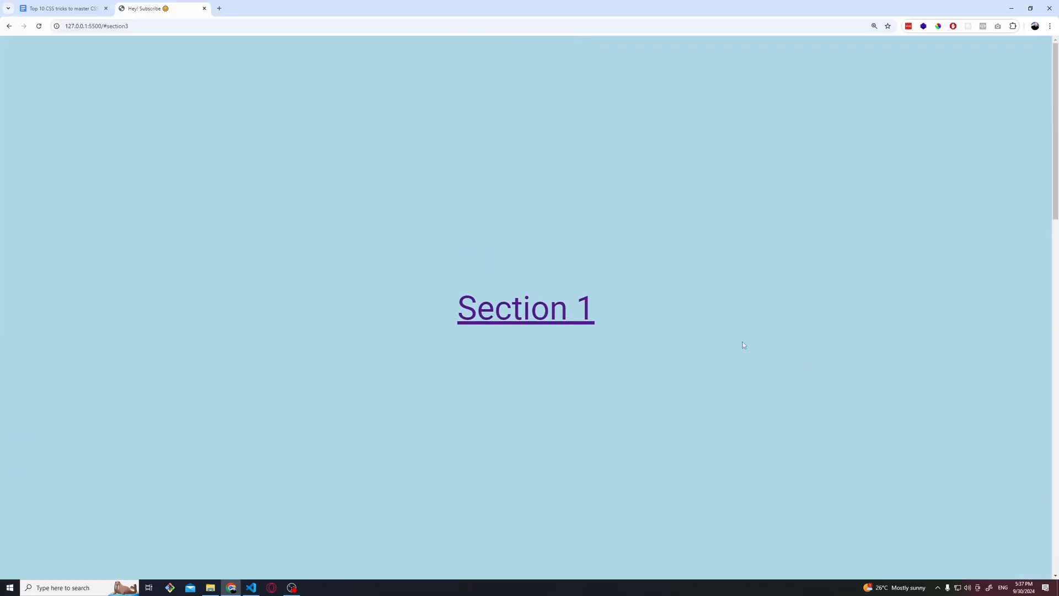
{"action": "mouse_move", "coordinate": [761, 309]}
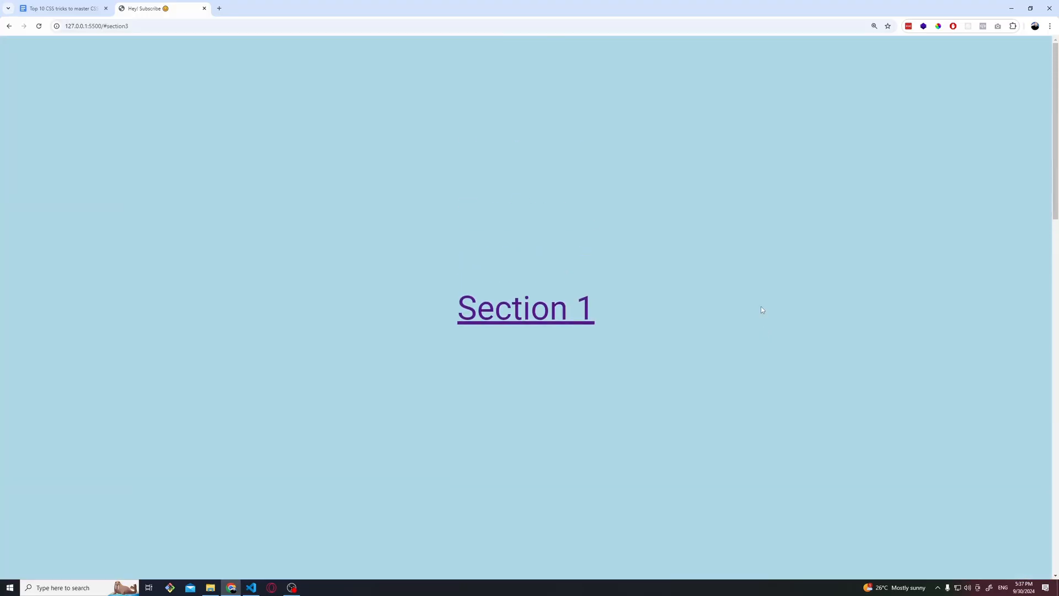
- Add scroll-behavior: smooth to the html rule and follow the link again to see smooth scrolling
{"action": "left_click", "coordinate": [250, 587]}
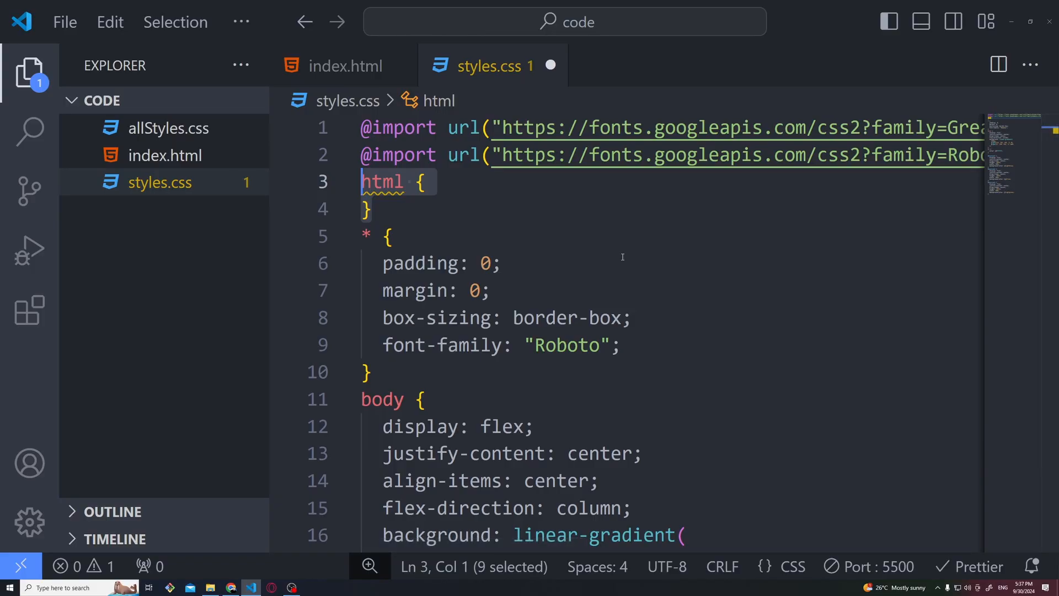
{"action": "type", "text": "scroll-behavior: smooth;"}
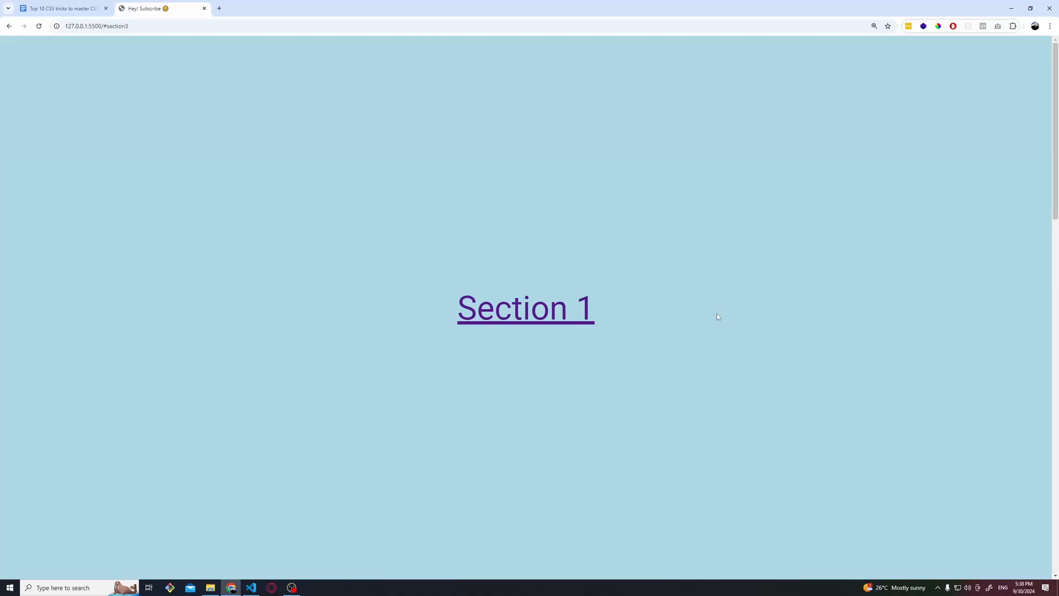
{"action": "mouse_move", "coordinate": [544, 318]}
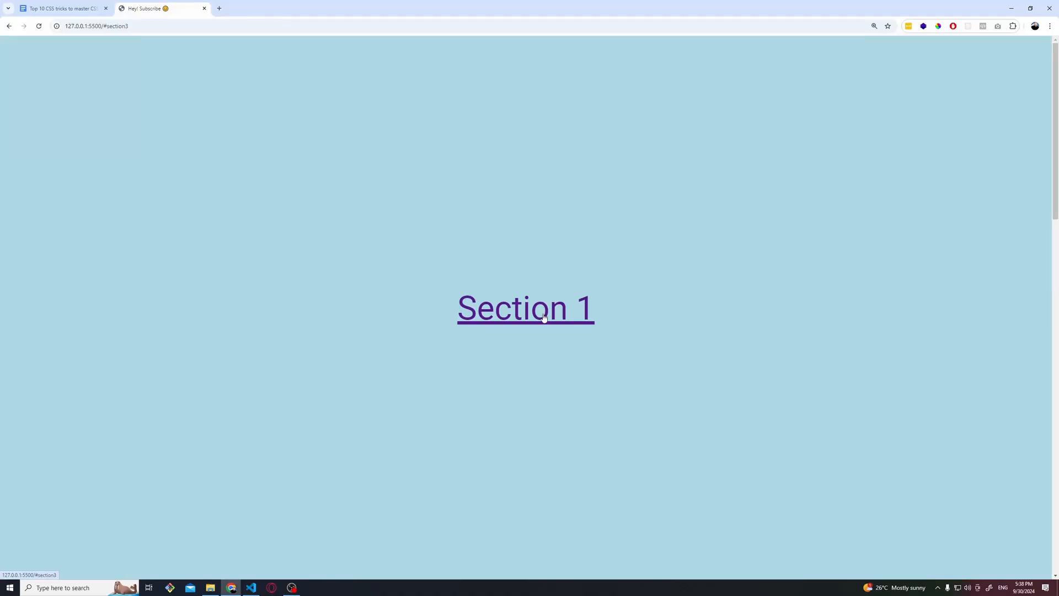
{"action": "left_click", "coordinate": [525, 308]}
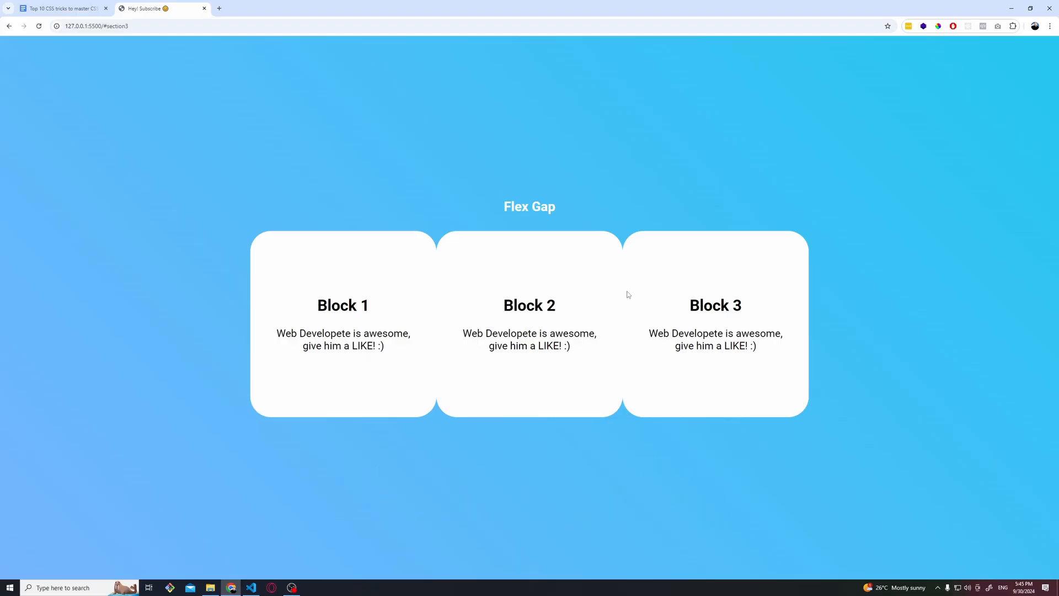
{"action": "mouse_move", "coordinate": [445, 289]}
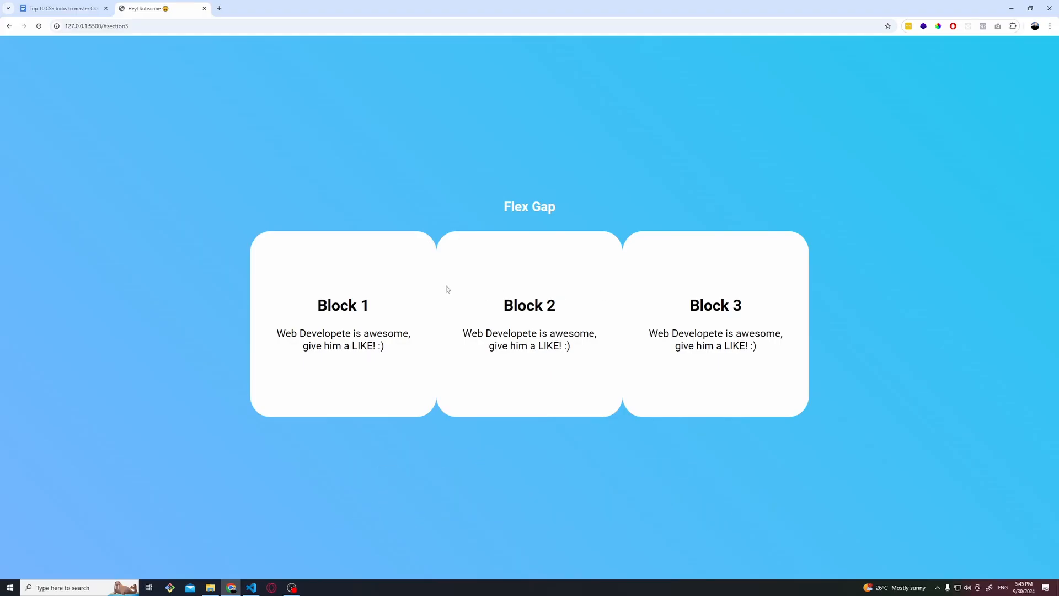
{"action": "mouse_move", "coordinate": [436, 279]}
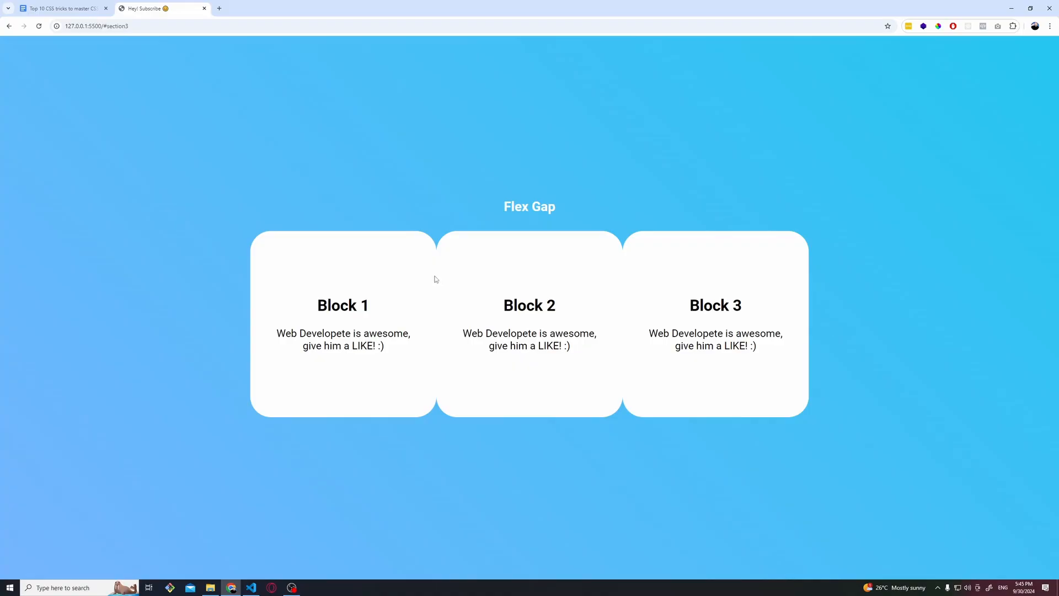
{"action": "mouse_move", "coordinate": [627, 273]}
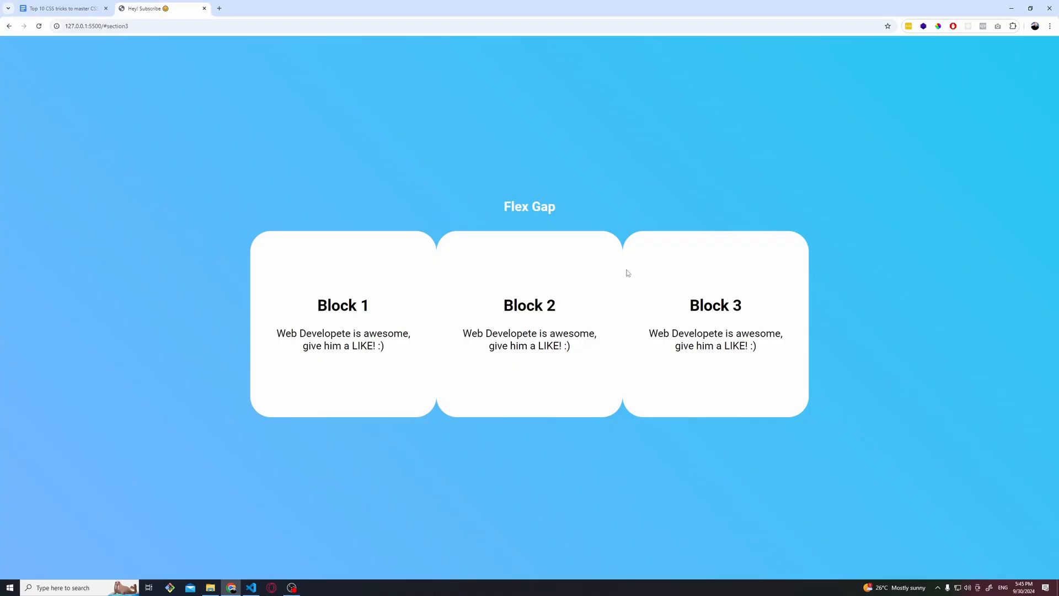
{"action": "mouse_move", "coordinate": [588, 276]}
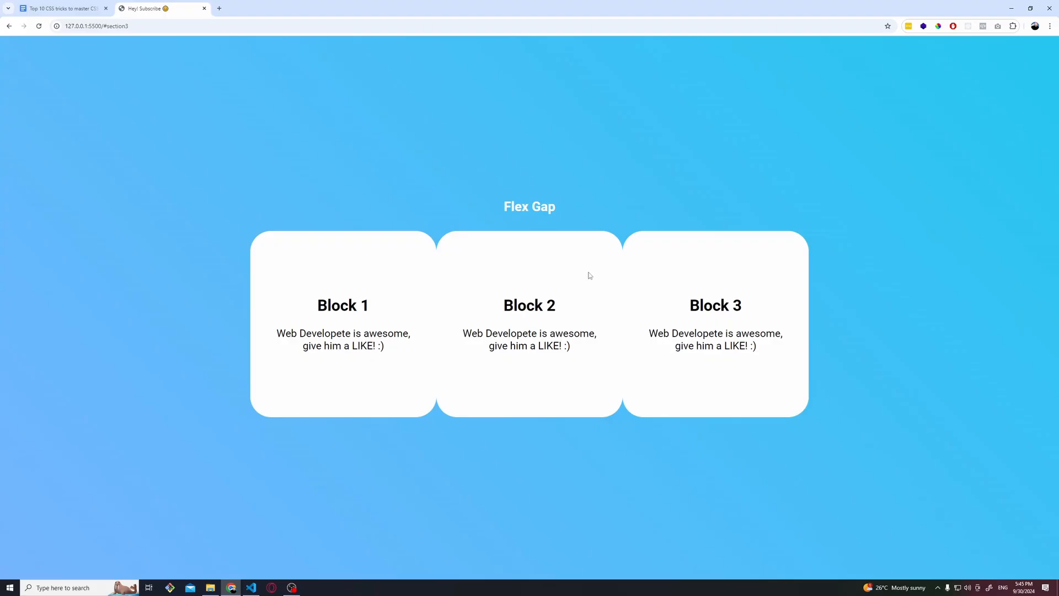
{"action": "mouse_move", "coordinate": [551, 206]}
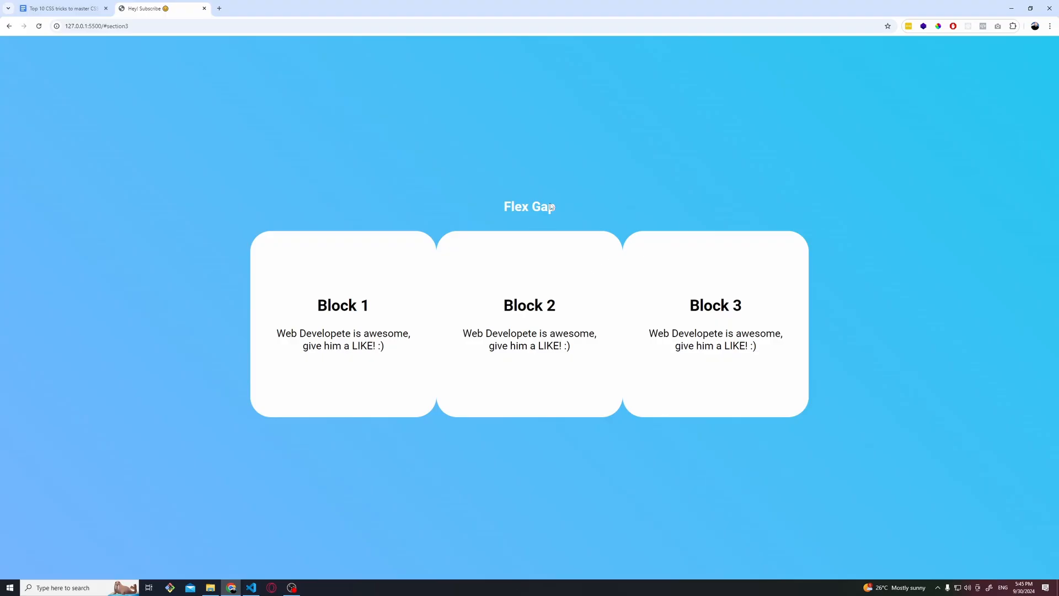
- Add gap: 30px to the .container rule to space the three flex blocks evenly
{"action": "left_click", "coordinate": [251, 585]}
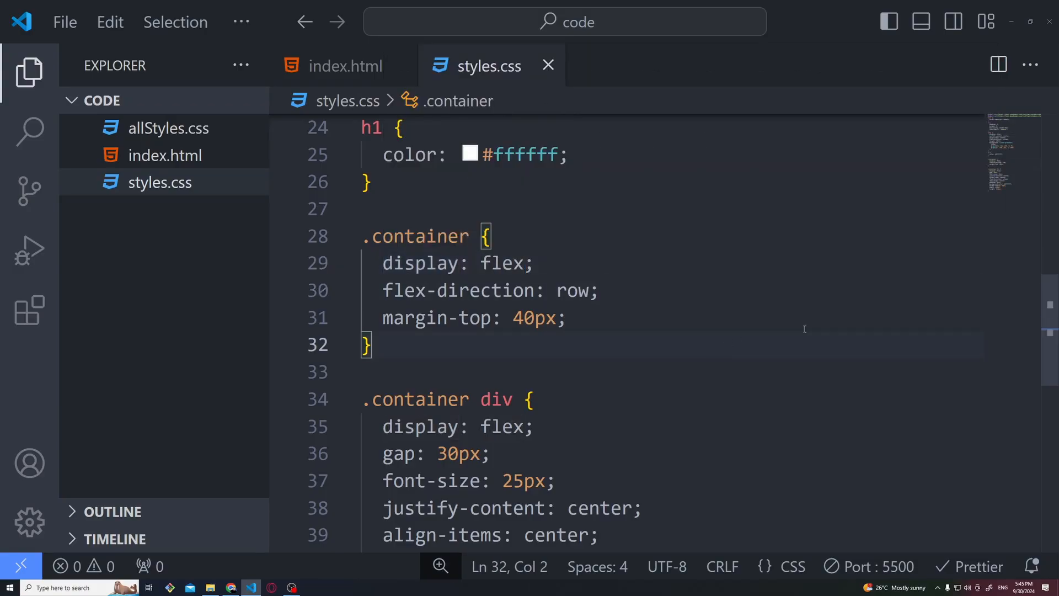
{"action": "type", "text": "gap: 30px;"}
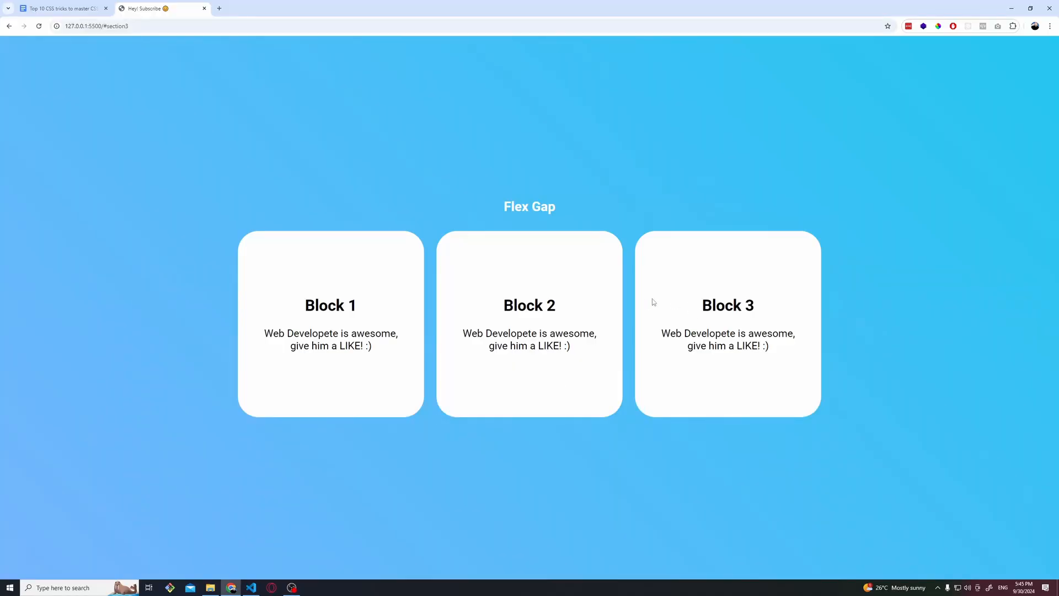
{"action": "mouse_move", "coordinate": [419, 266]}
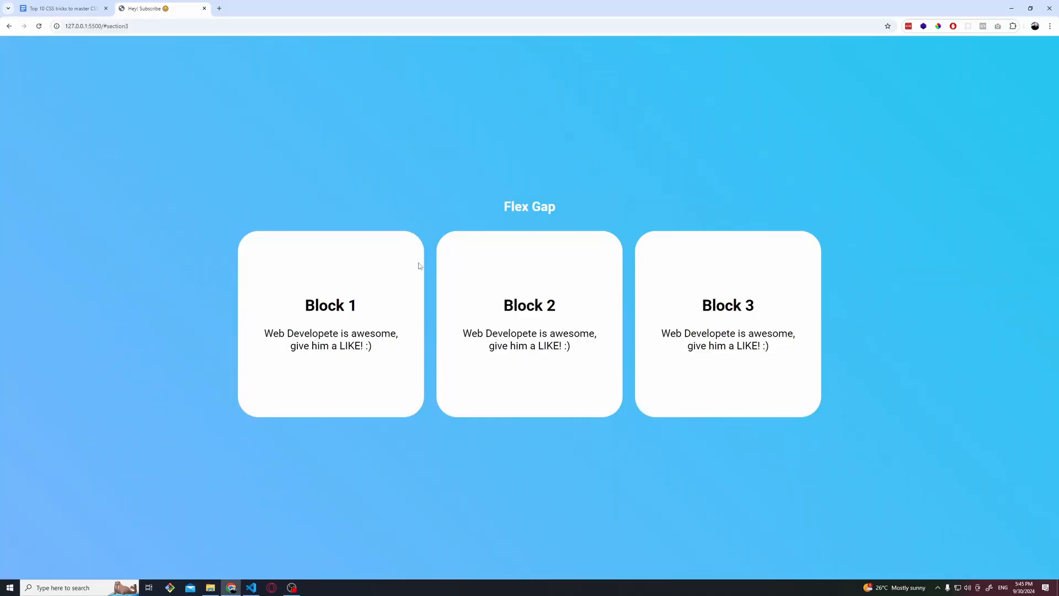
{"action": "mouse_move", "coordinate": [453, 287]}
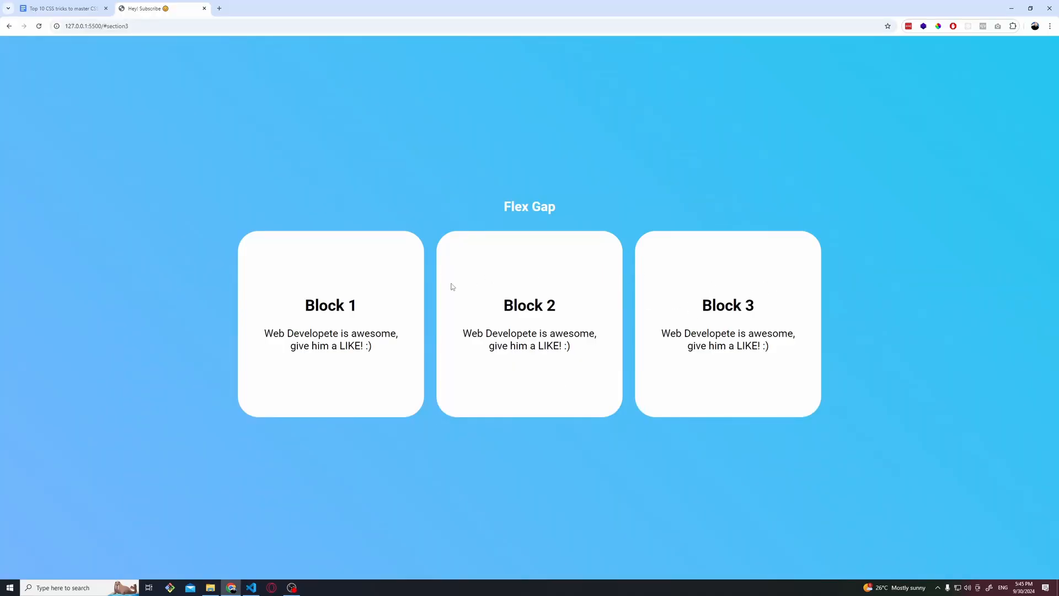
{"action": "mouse_move", "coordinate": [623, 284]}
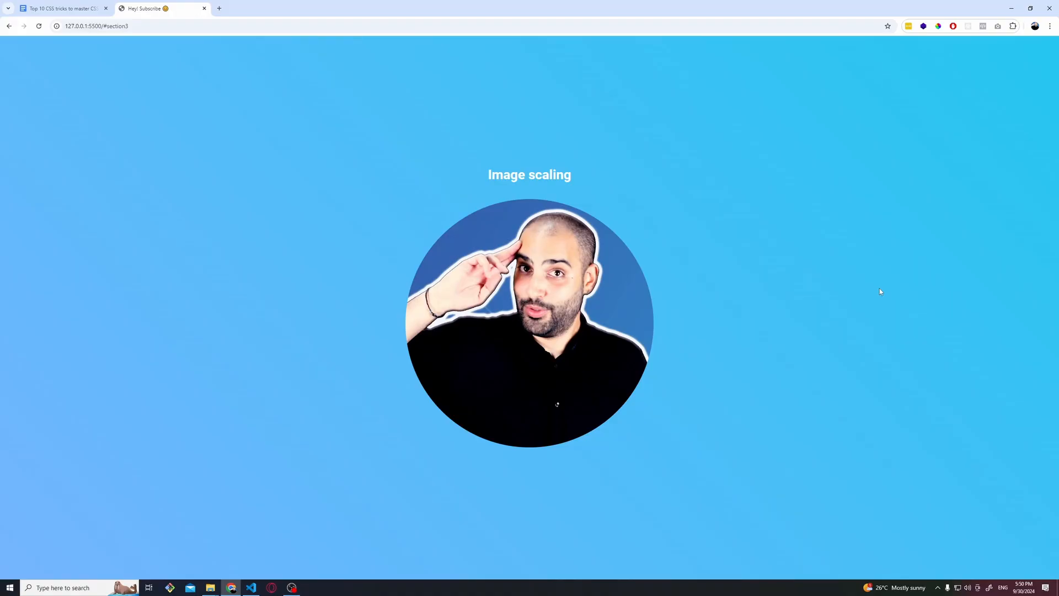
{"action": "mouse_move", "coordinate": [595, 300]}
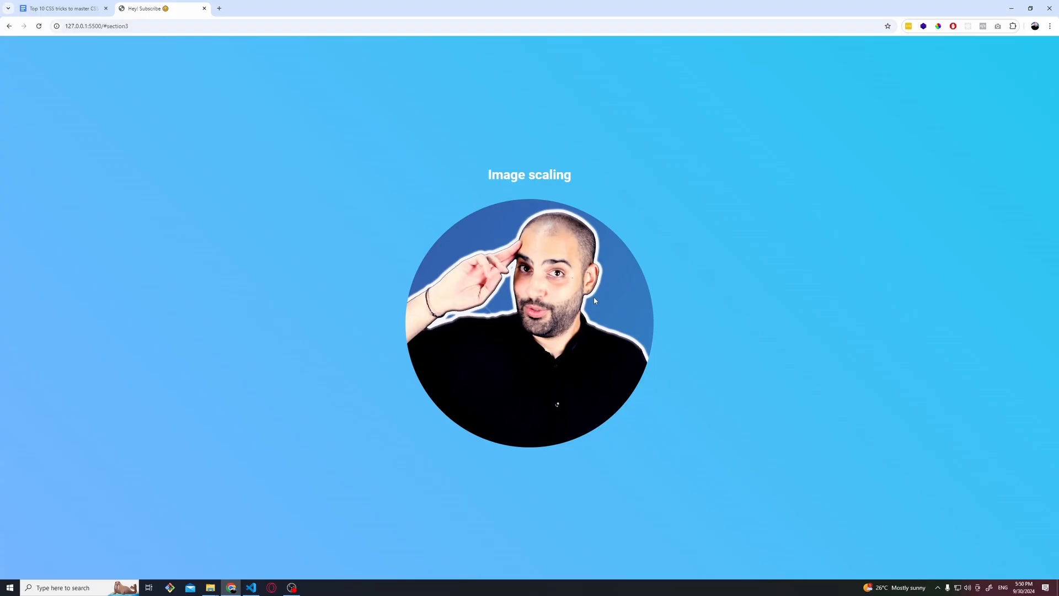
{"action": "mouse_move", "coordinate": [646, 320]}
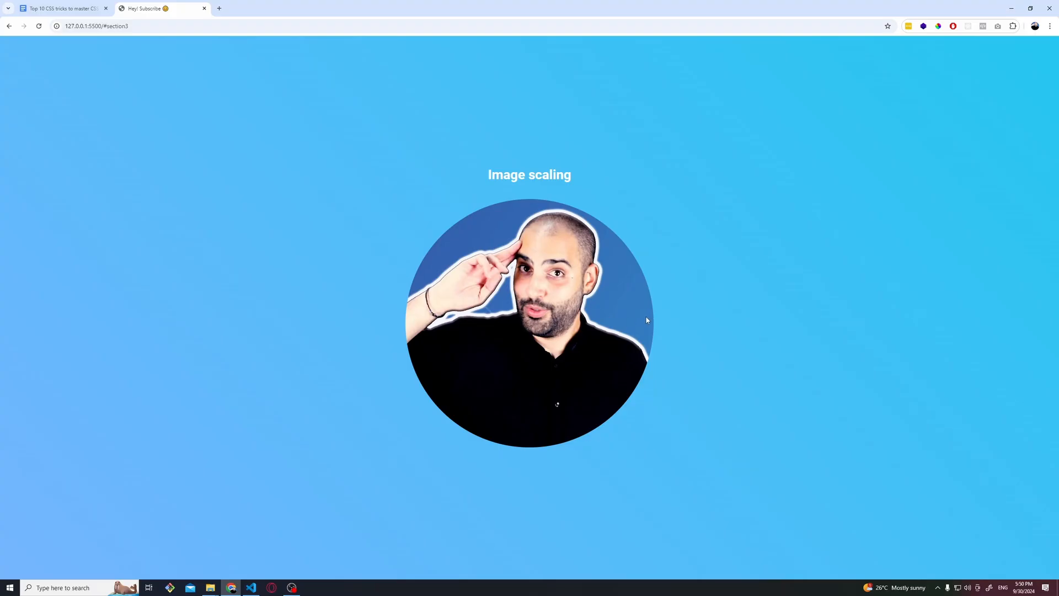
{"action": "mouse_move", "coordinate": [560, 323]}
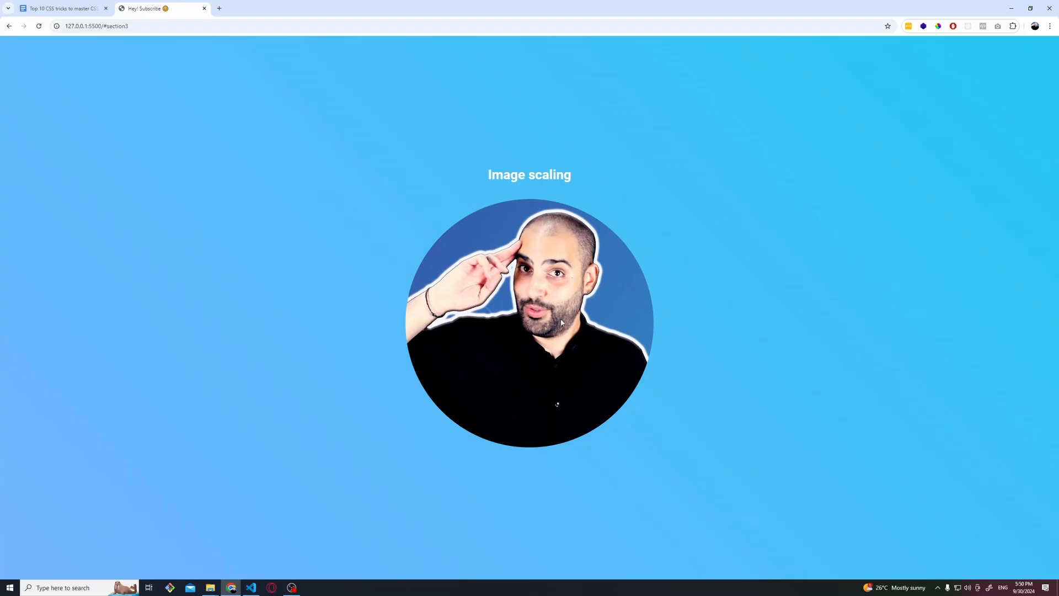
- Add an img:hover rule with transform: scale(1.1) and test the hover zoom on the photo
{"action": "left_click", "coordinate": [250, 587]}
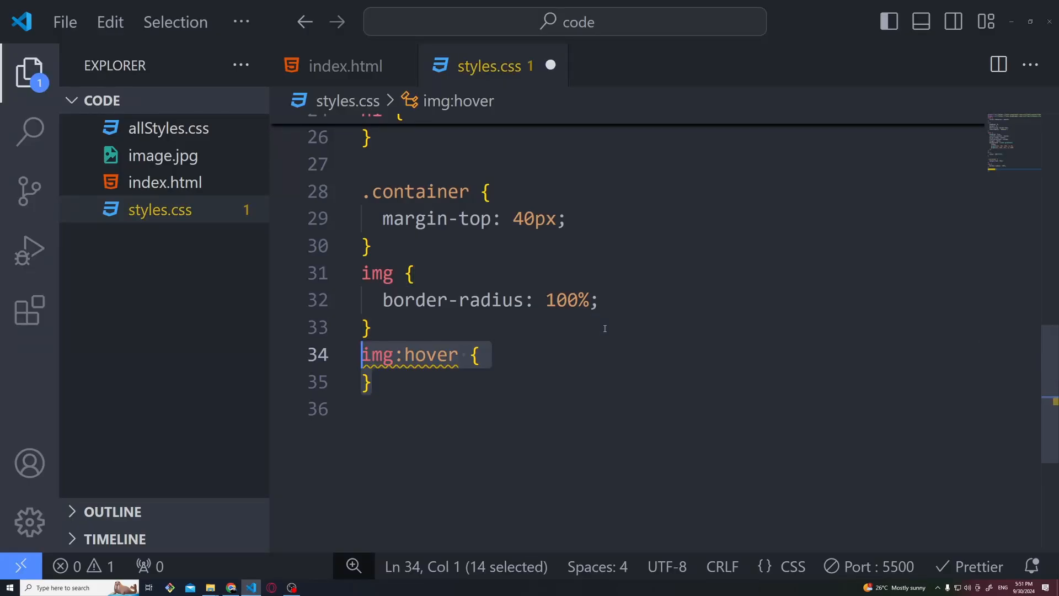
{"action": "type", "text": "transform: scale(1.1);"}
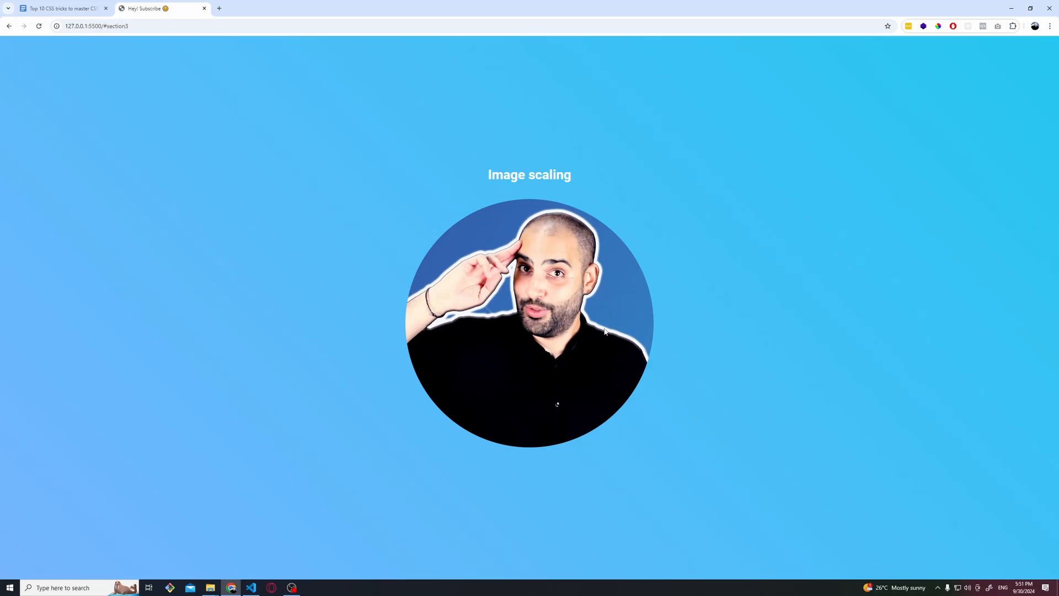
{"action": "mouse_move", "coordinate": [666, 384]}
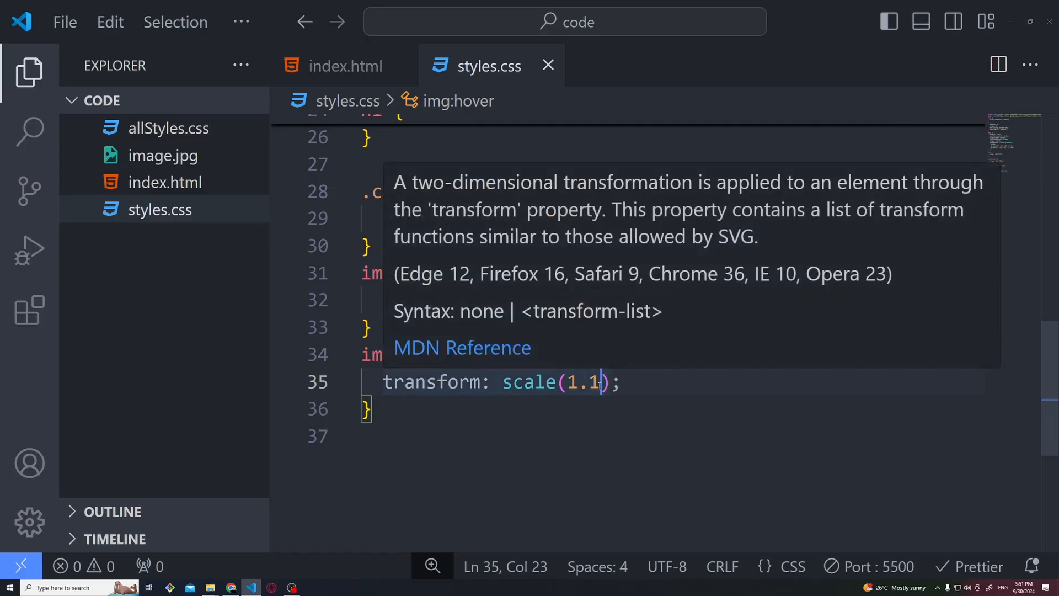
{"action": "left_click", "coordinate": [232, 587]}
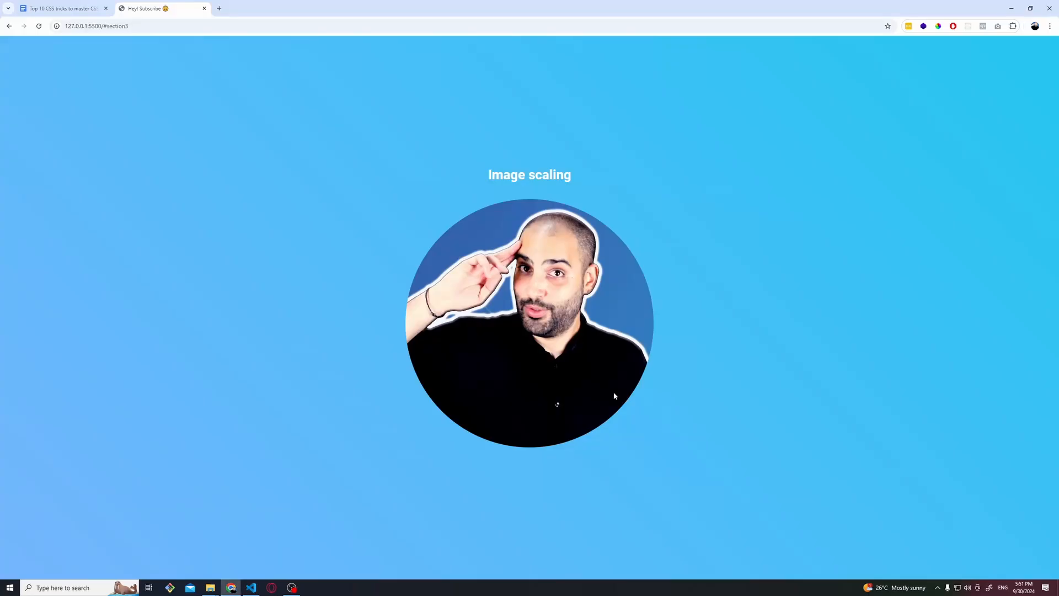
{"action": "mouse_move", "coordinate": [691, 302]}
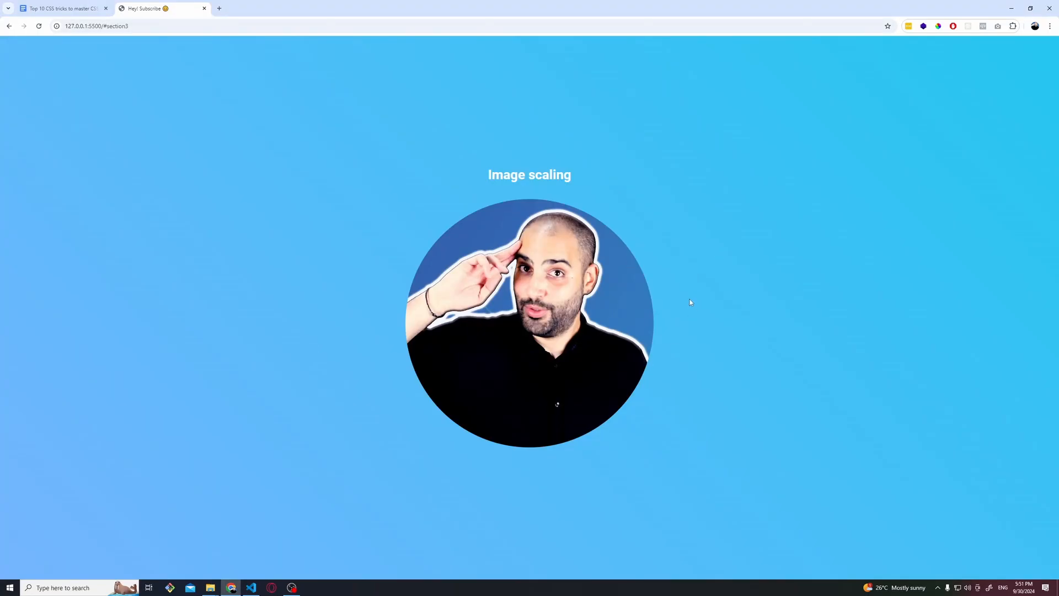
- Give img a .5s transition so the hover scaling animates, and preview it
{"action": "left_click", "coordinate": [251, 586]}
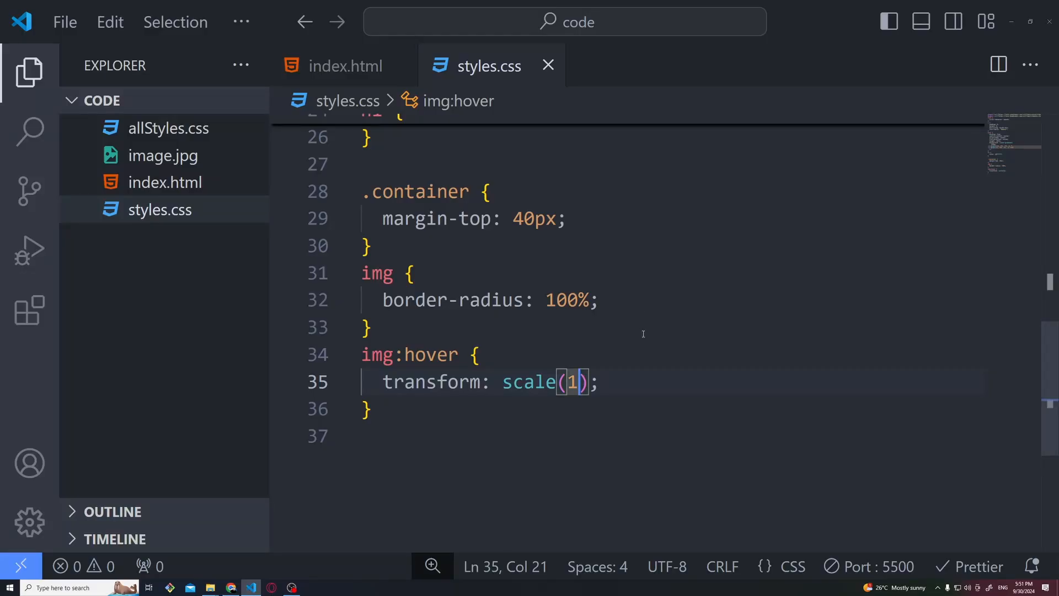
{"action": "type", "text": ".5"}
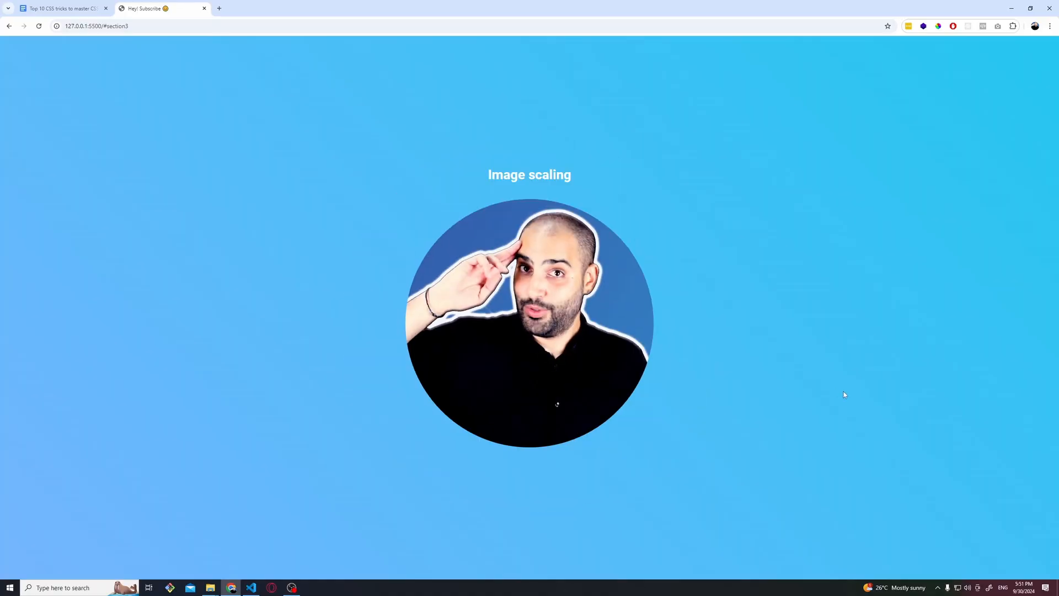
{"action": "left_click", "coordinate": [250, 586]}
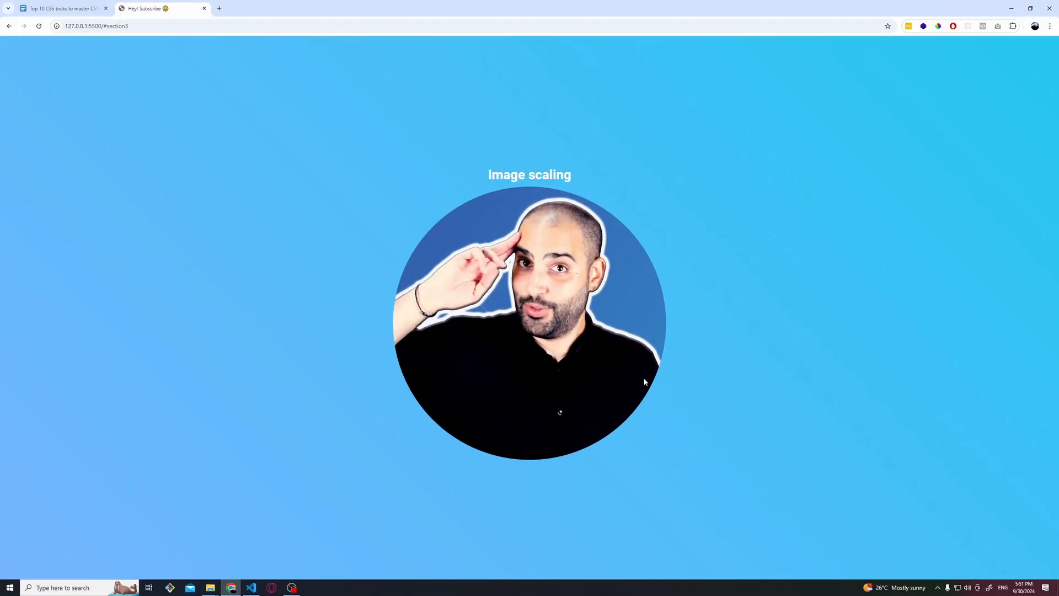
{"action": "mouse_move", "coordinate": [821, 429]}
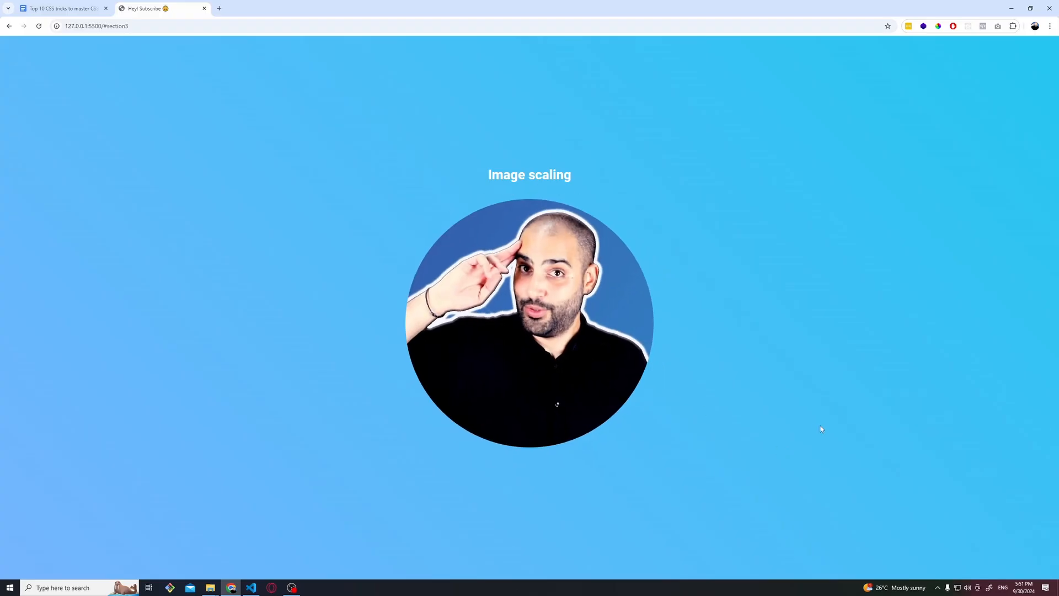
{"action": "left_click", "coordinate": [251, 587]}
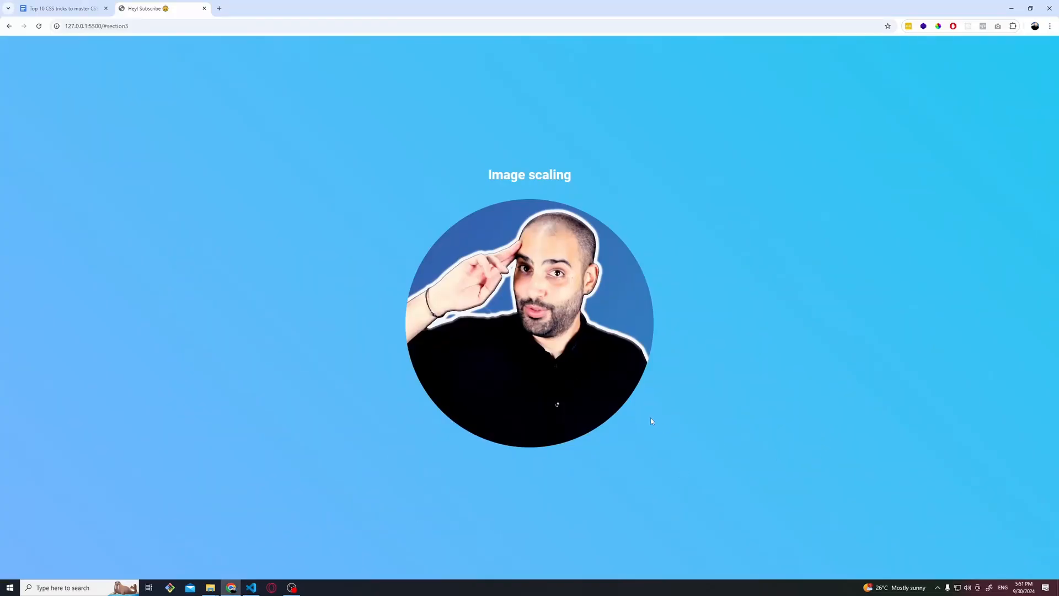
{"action": "mouse_move", "coordinate": [585, 390]}
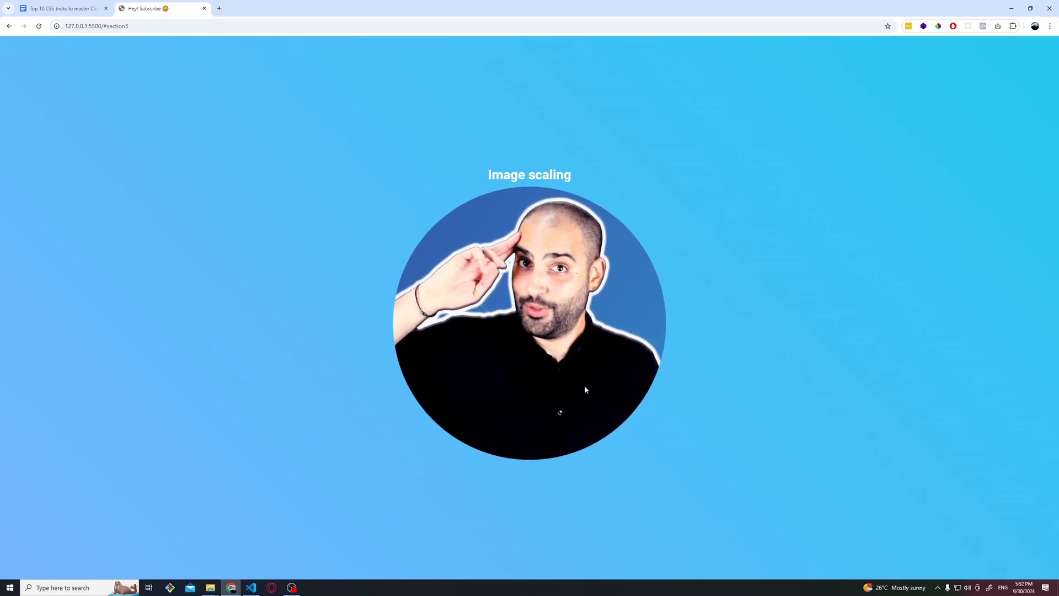
{"action": "mouse_move", "coordinate": [840, 417]}
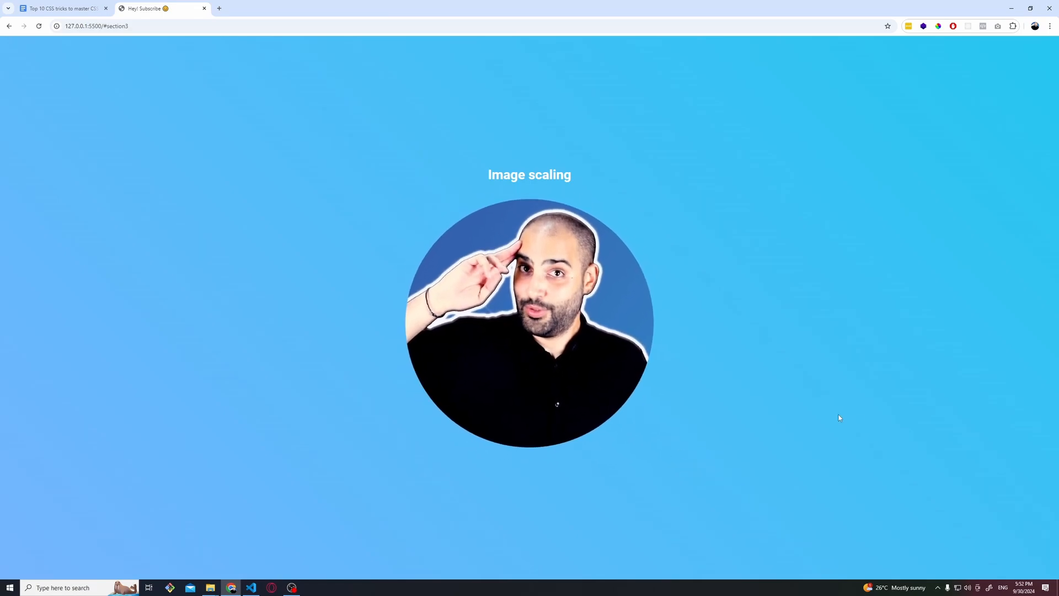
{"action": "left_click", "coordinate": [251, 587]}
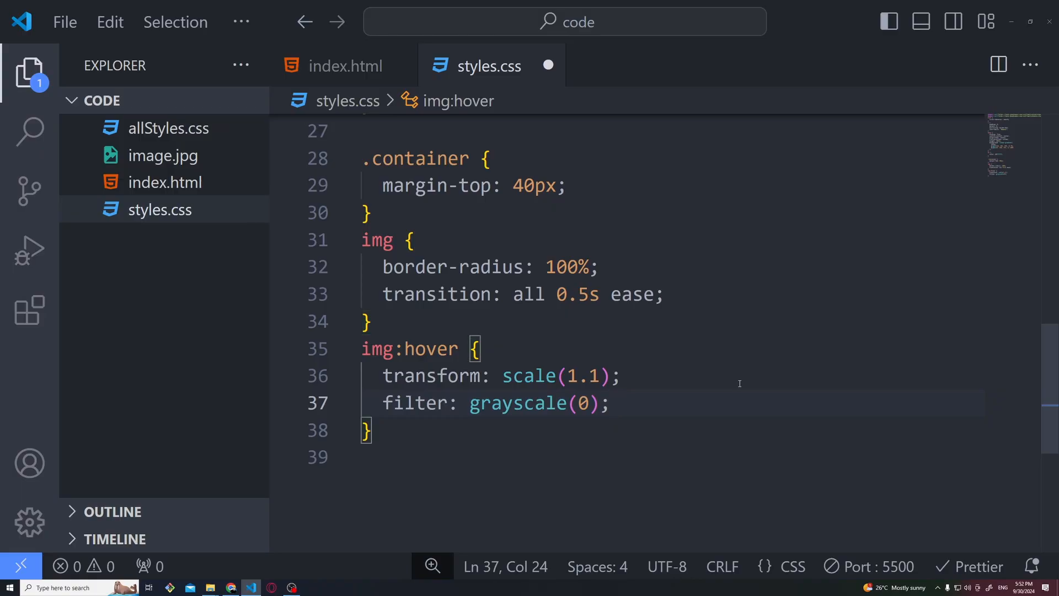
- Set filter: grayscale(1) on img so the photo shows grey until hovered
{"action": "type", "text": "filter: grayscale(1);"}
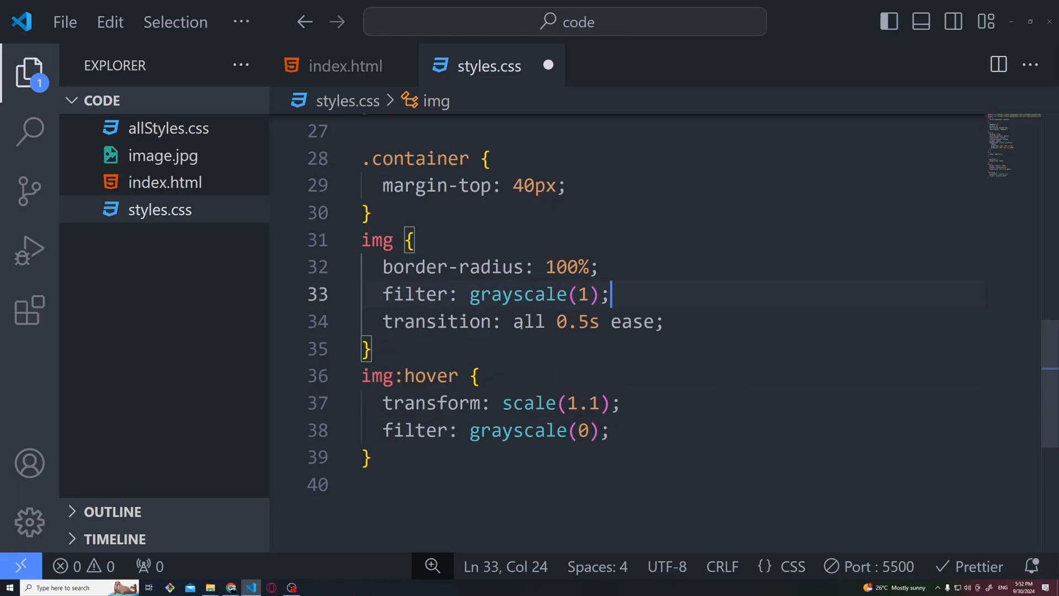
{"action": "mouse_move", "coordinate": [422, 293]}
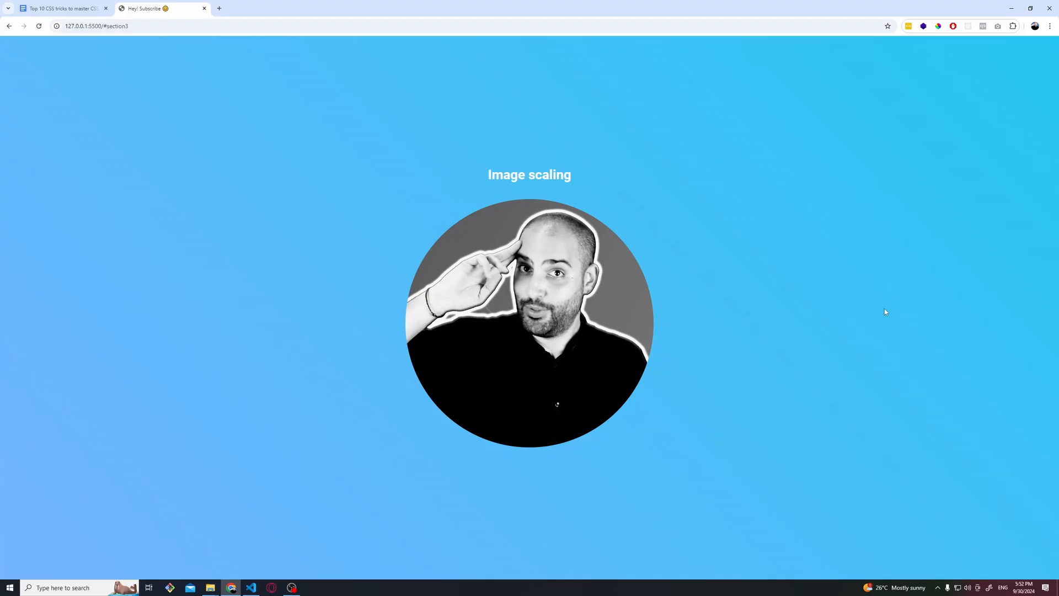
{"action": "mouse_move", "coordinate": [758, 305]}
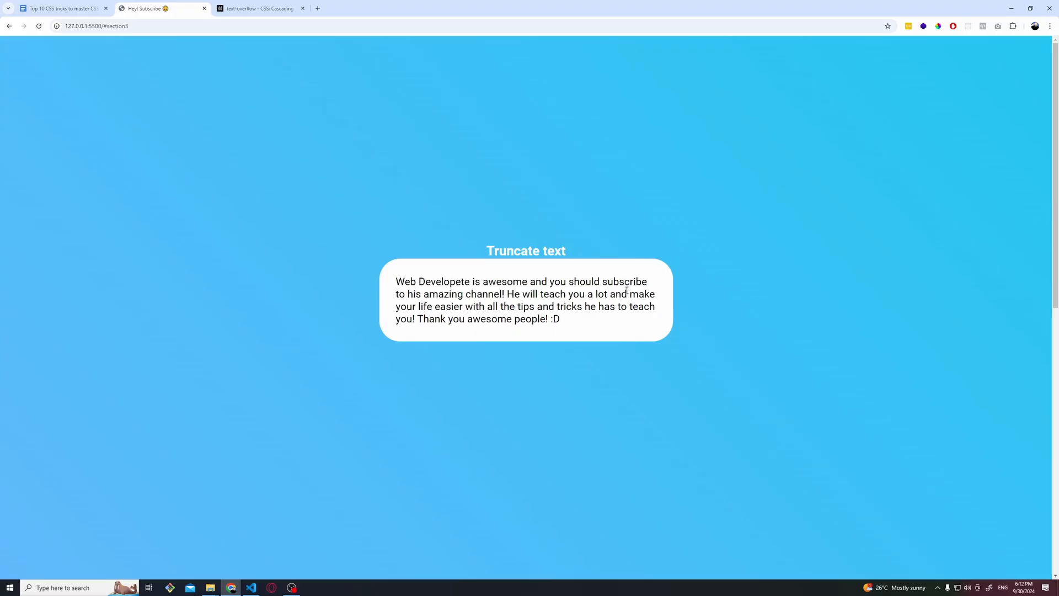
- Add overflow: hidden and text-overflow: ellipsis to .container and check the truncated line in Chrome
{"action": "left_click", "coordinate": [250, 587]}
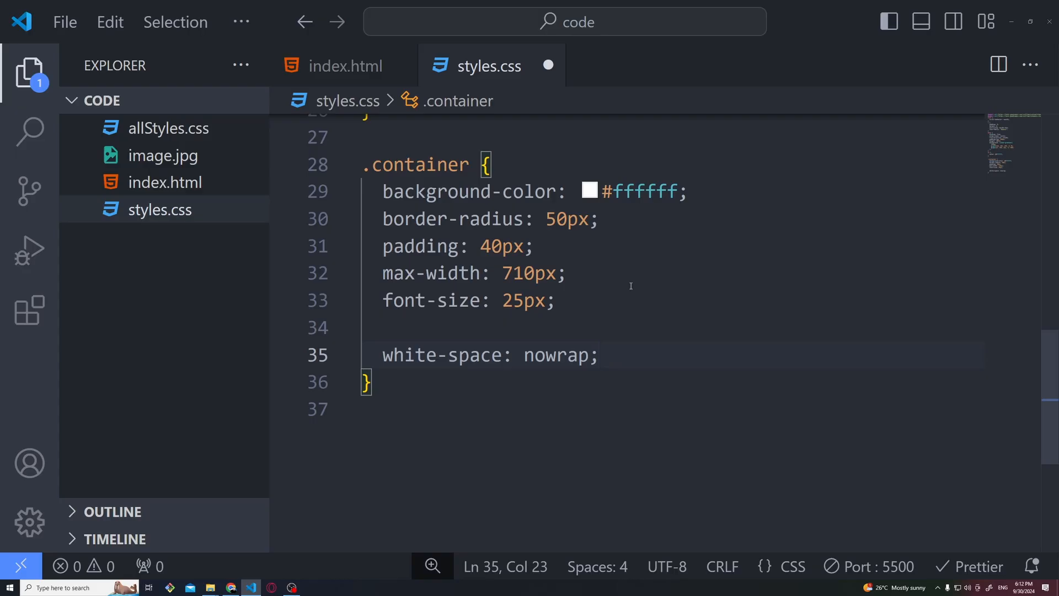
{"action": "type", "text": "overflow: hidden;"}
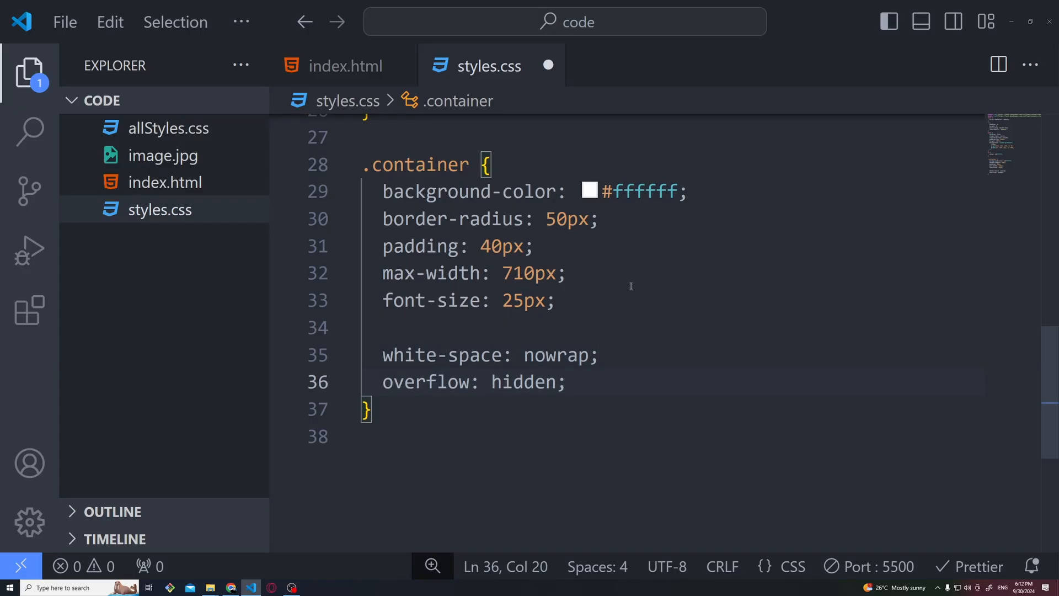
{"action": "type", "text": "text-overflow: ellipsis;"}
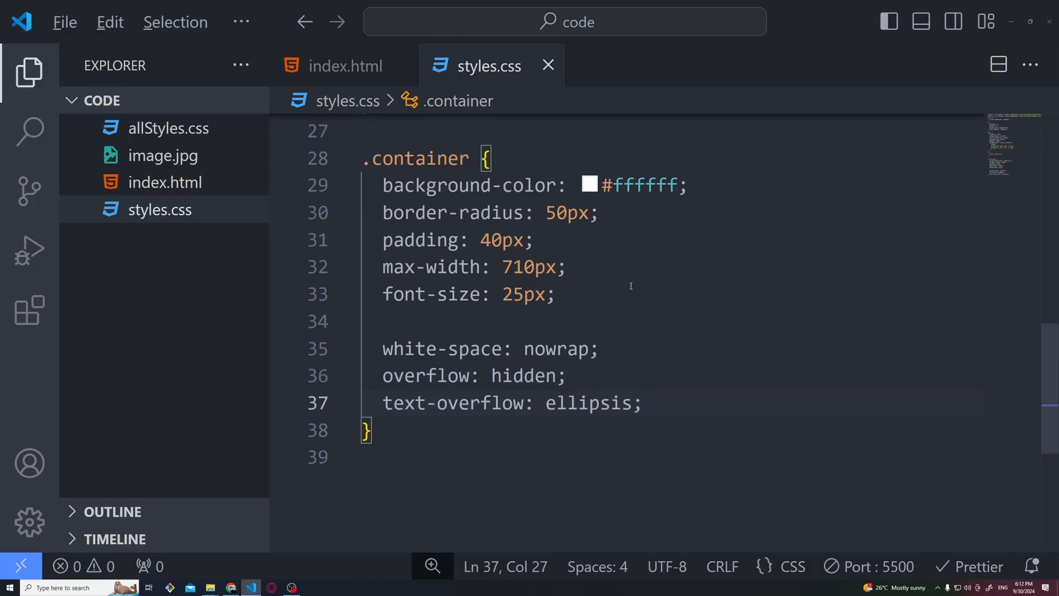
{"action": "left_click", "coordinate": [230, 587]}
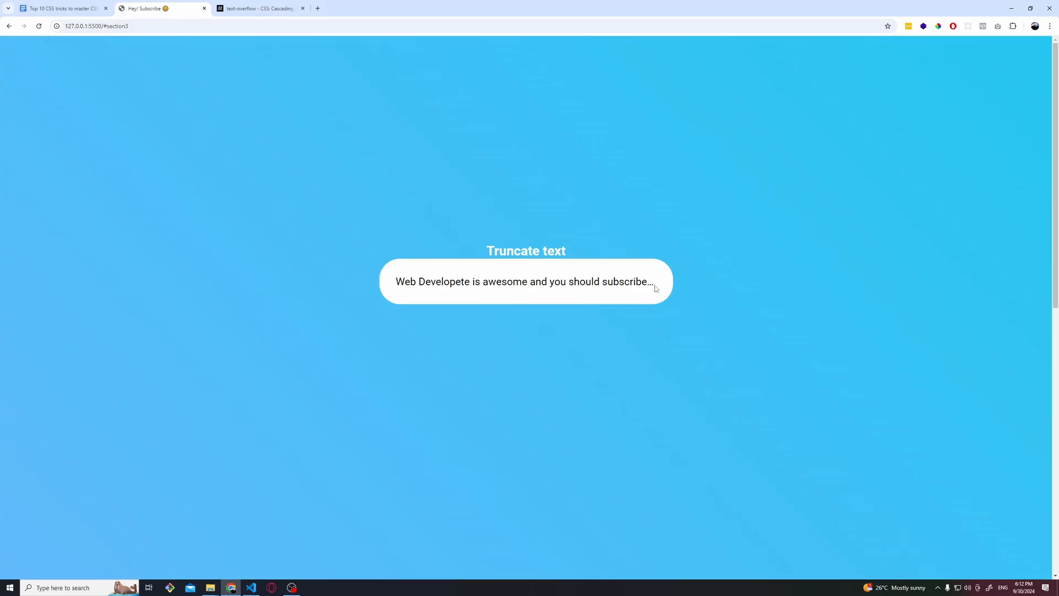
{"action": "left_click", "coordinate": [302, 8]}
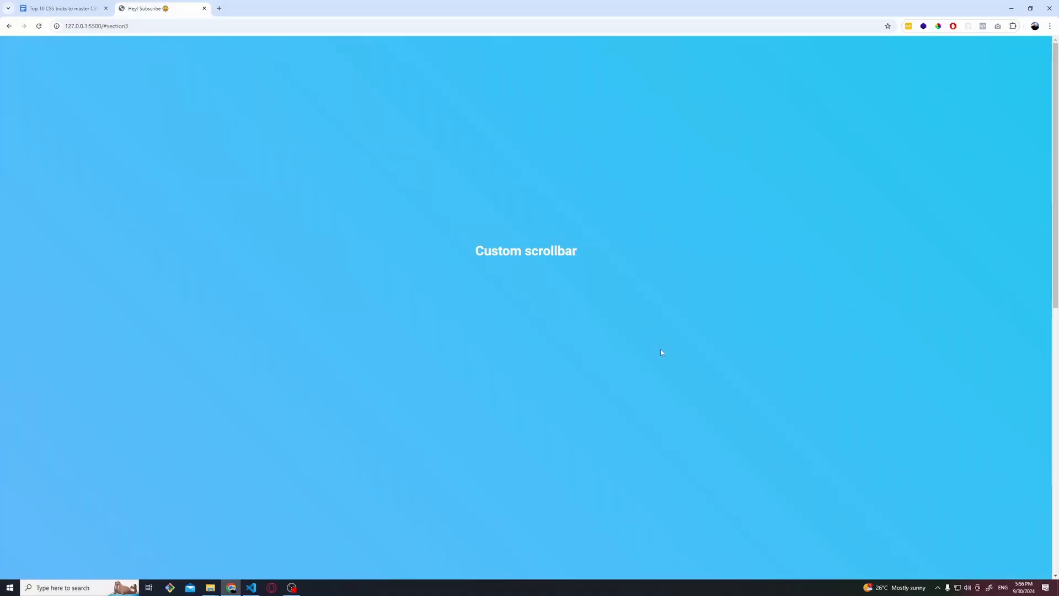
{"action": "mouse_move", "coordinate": [475, 251]}
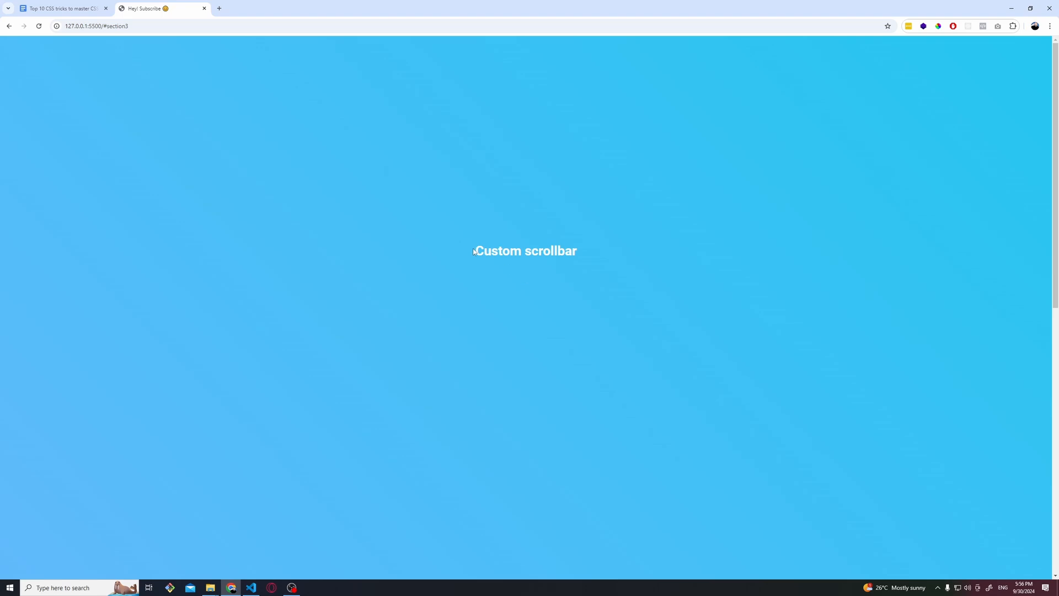
{"action": "mouse_move", "coordinate": [1055, 267]}
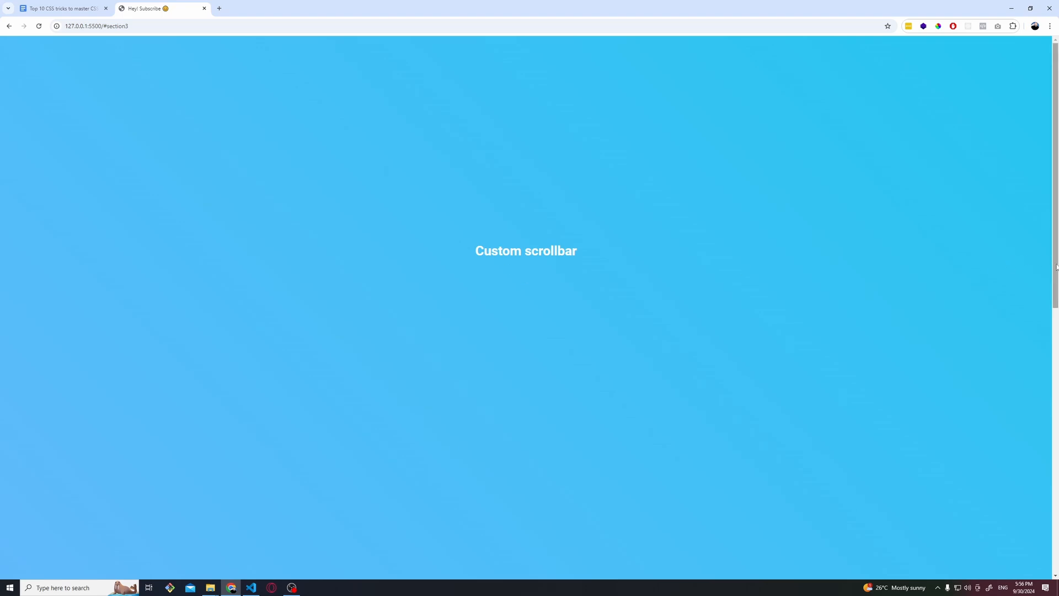
{"action": "mouse_move", "coordinate": [1044, 300]}
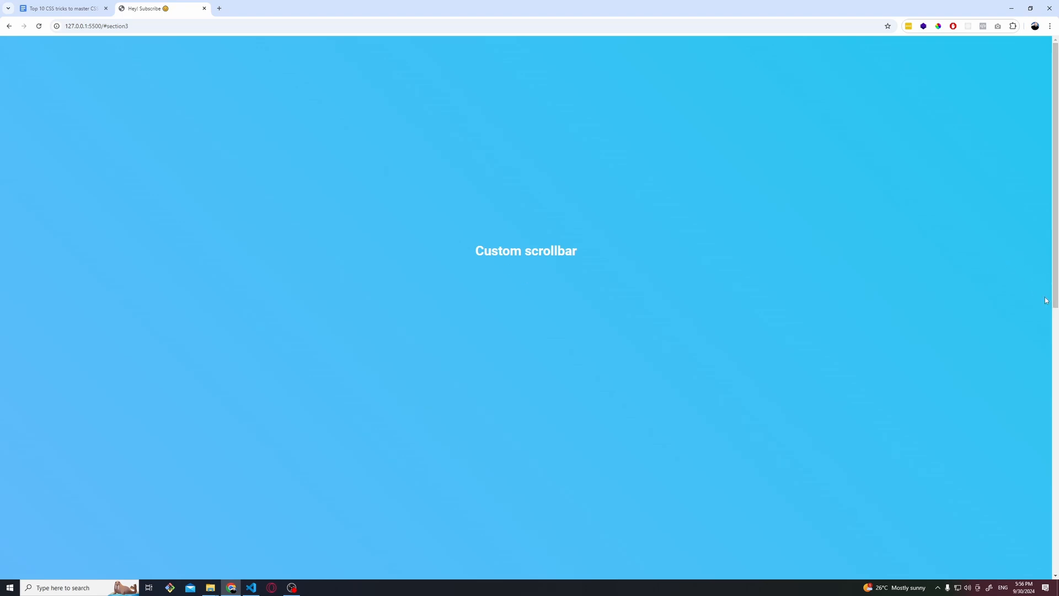
- Review the Custom scrollbar demo's default scrollbar in Chrome and return to styles.css
{"action": "left_click", "coordinate": [873, 25]}
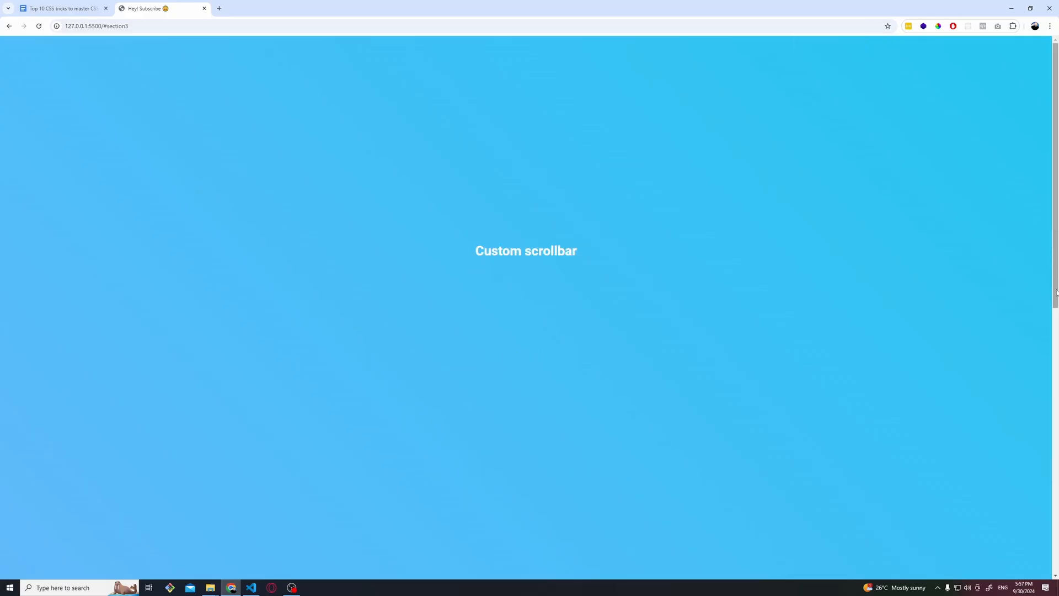
{"action": "mouse_move", "coordinate": [1049, 25]}
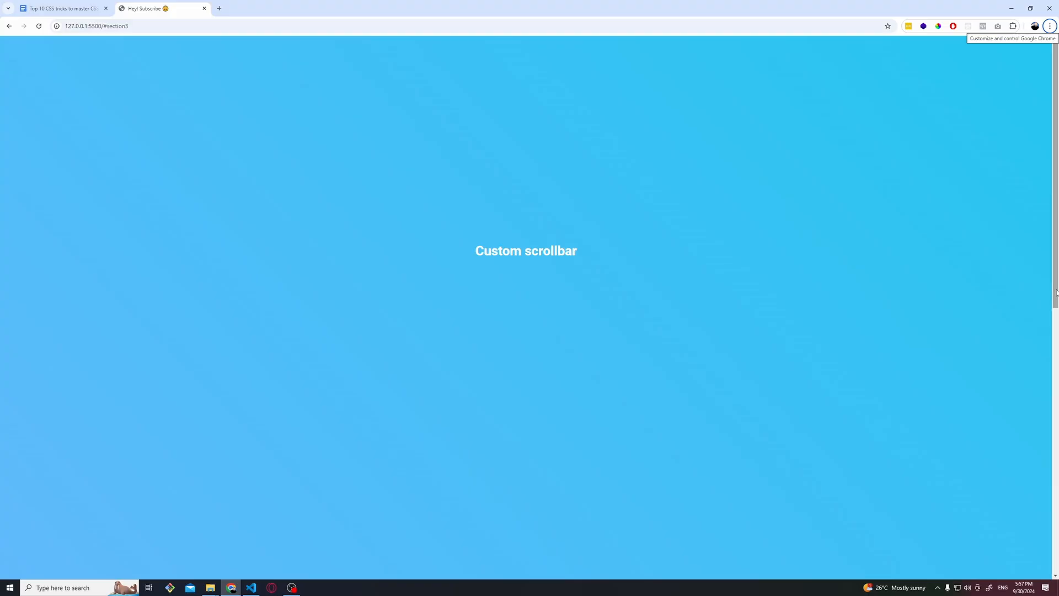
{"action": "left_click", "coordinate": [250, 587]}
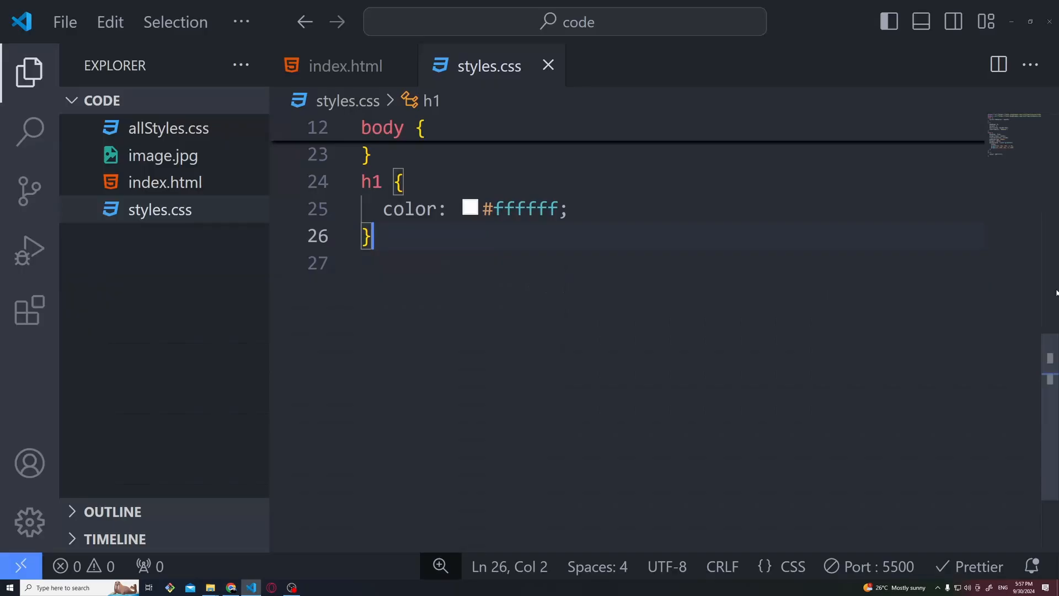
- Add a ::-webkit-scrollbar rule with width 40px and check the wider scrollbar in Chrome
{"action": "type", "text": "::-webkit-scrollbar {"}
{"action": "type", "text": "width: 40px;"}
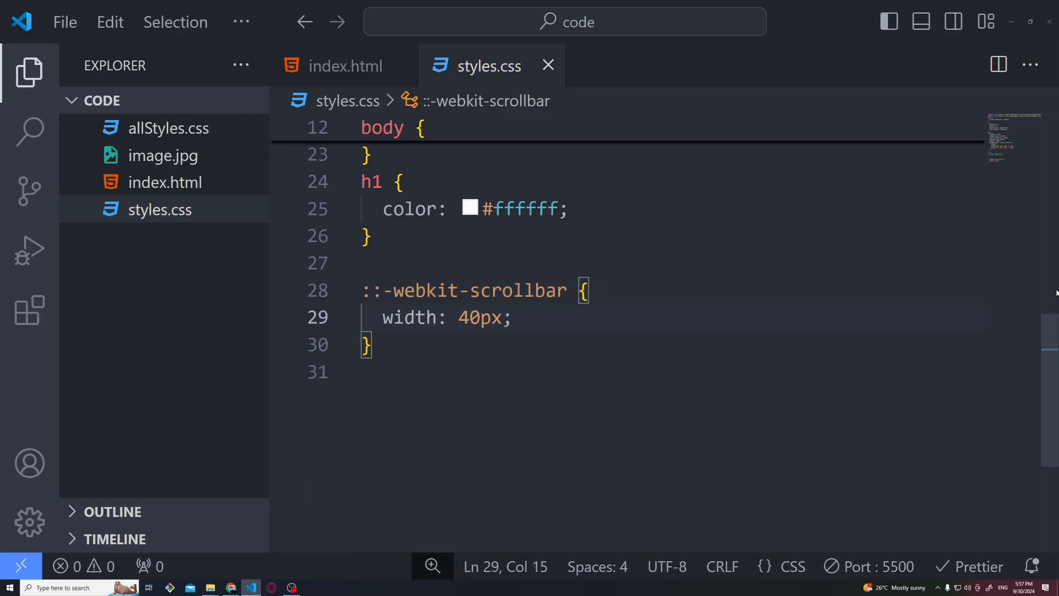
{"action": "left_click", "coordinate": [232, 587]}
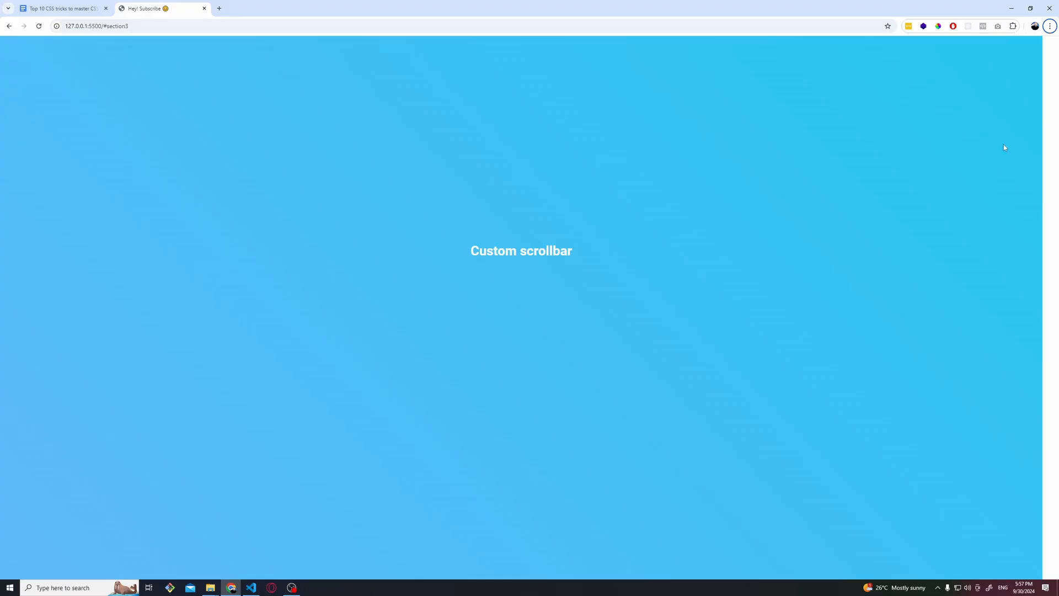
{"action": "mouse_move", "coordinate": [1049, 202]}
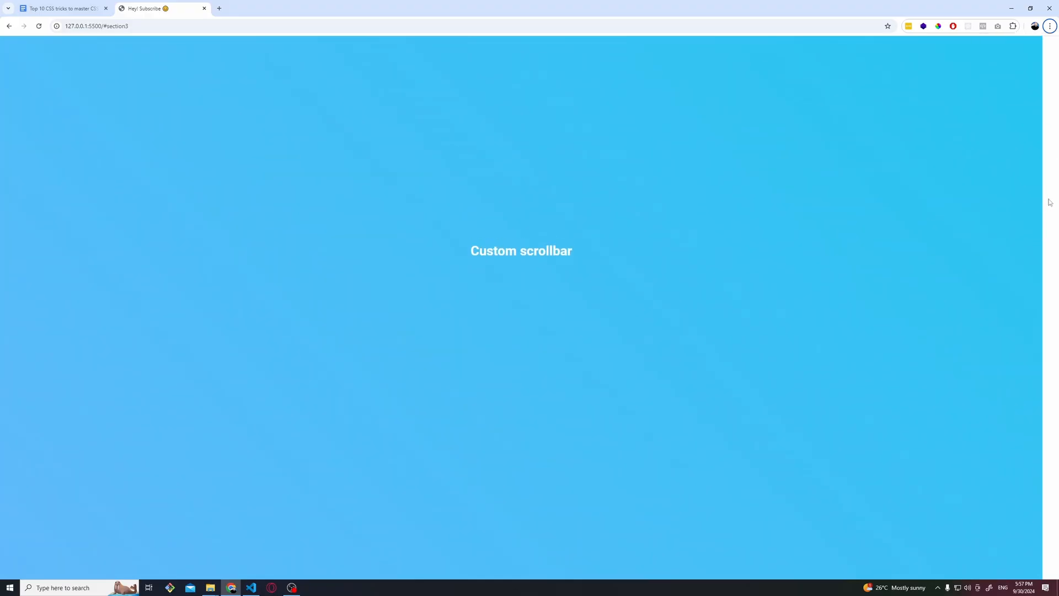
{"action": "left_click", "coordinate": [251, 587]}
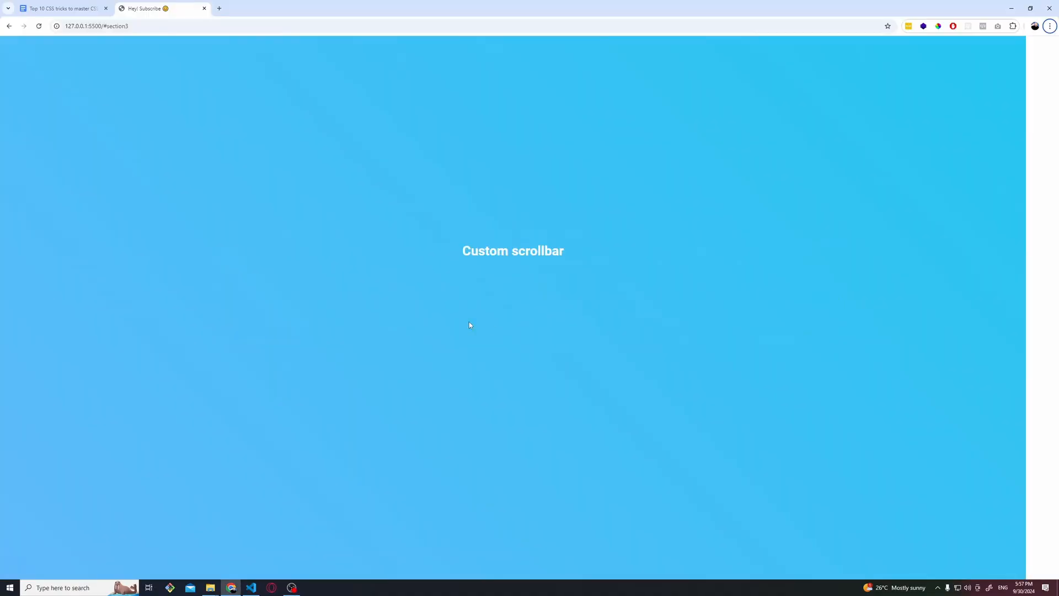
{"action": "left_click", "coordinate": [251, 587]}
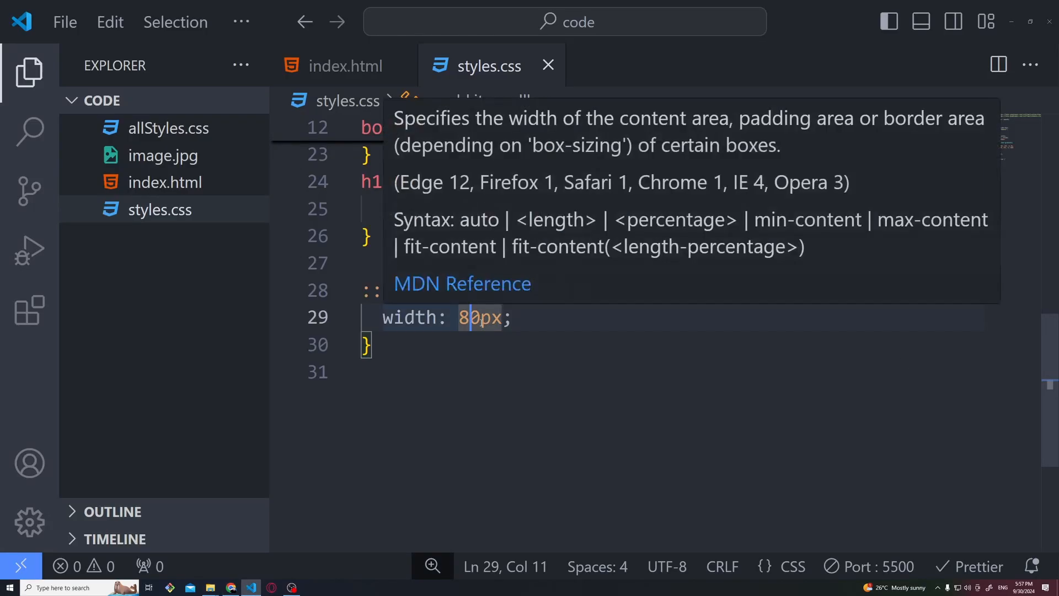
{"action": "left_click", "coordinate": [230, 587]}
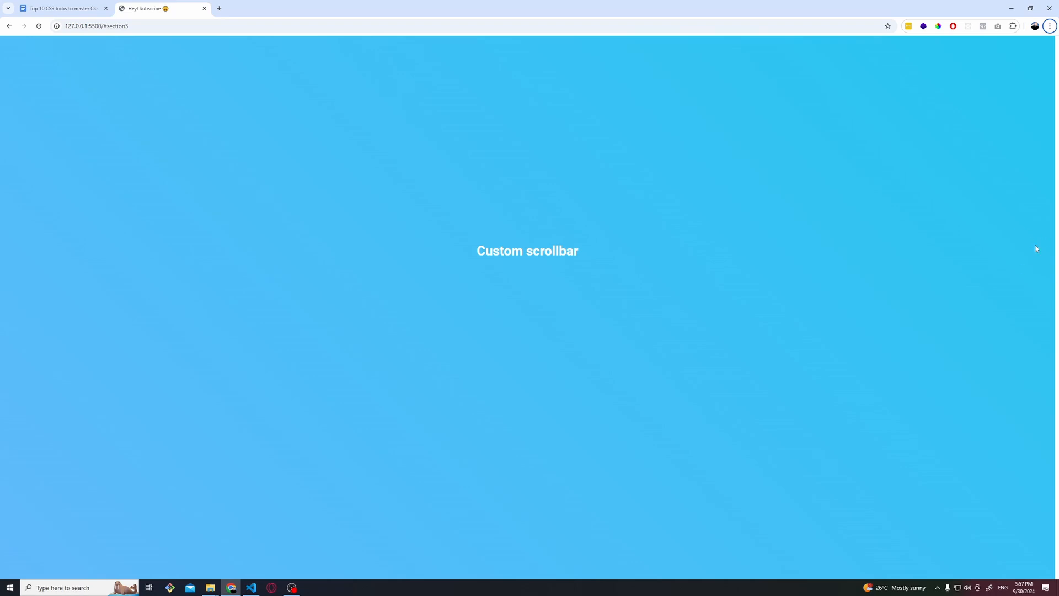
{"action": "mouse_move", "coordinate": [956, 264]}
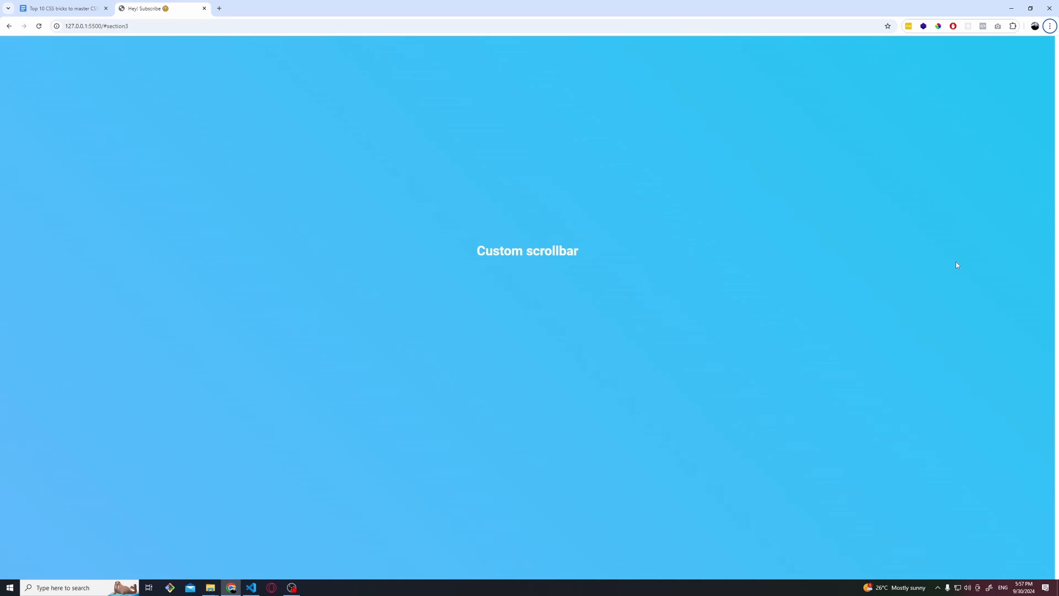
{"action": "left_click", "coordinate": [251, 587]}
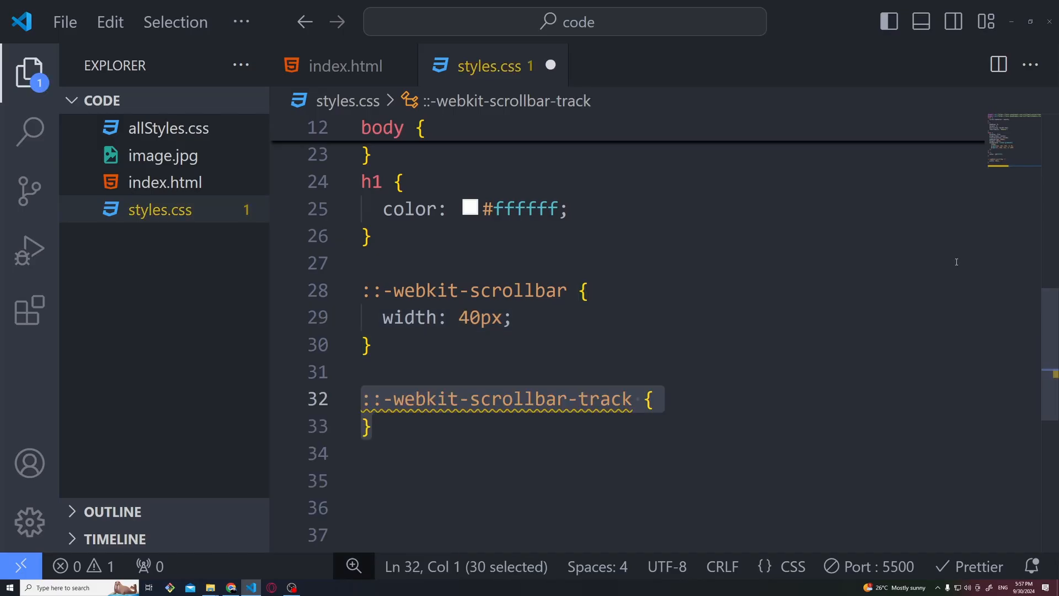
- Give the scrollbar track background rgb(214, 214, 214) and the thumb rgb(0, 140, 255), previewing in Chrome
{"action": "type", "text": "background: rgb(214, 214, 214);"}
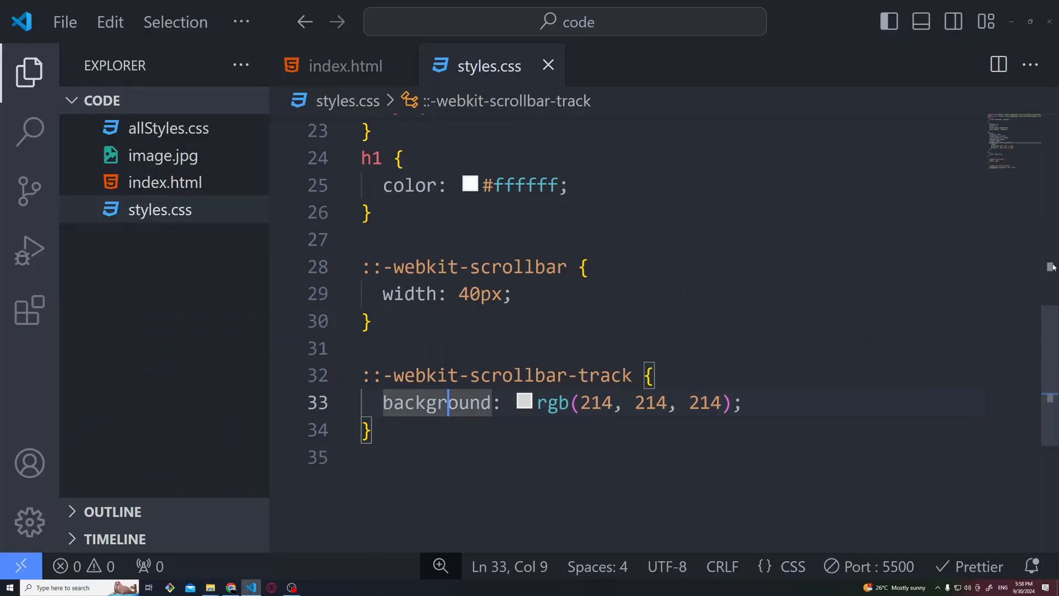
{"action": "type", "text": "::-webkit-scrollbar-thumb {"}
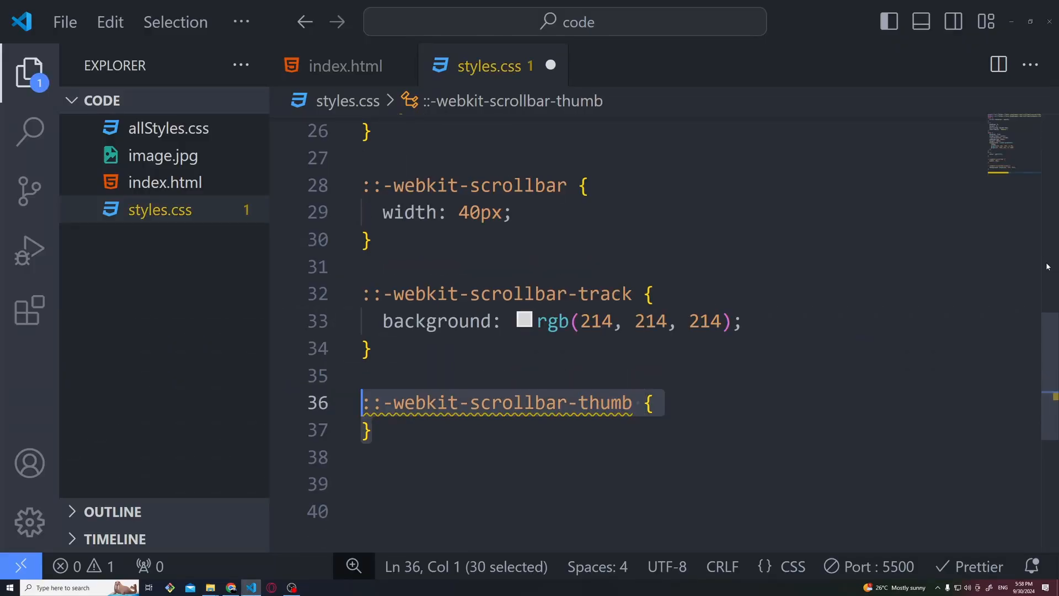
{"action": "type", "text": "background: rgb(0, 140, 255);"}
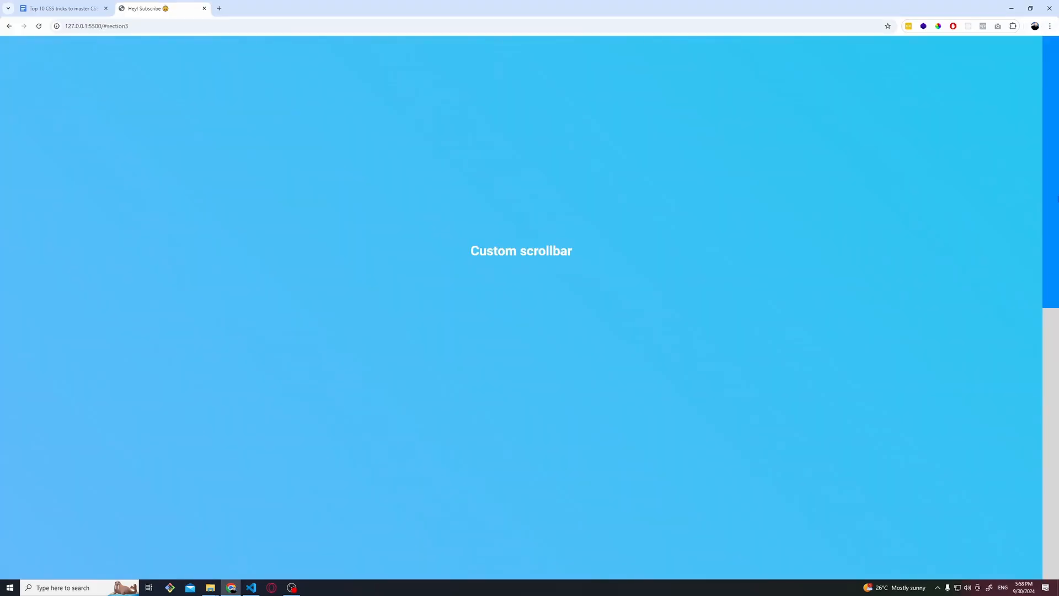
{"action": "scroll", "scroll_direction": "up", "scroll_amount": 3}
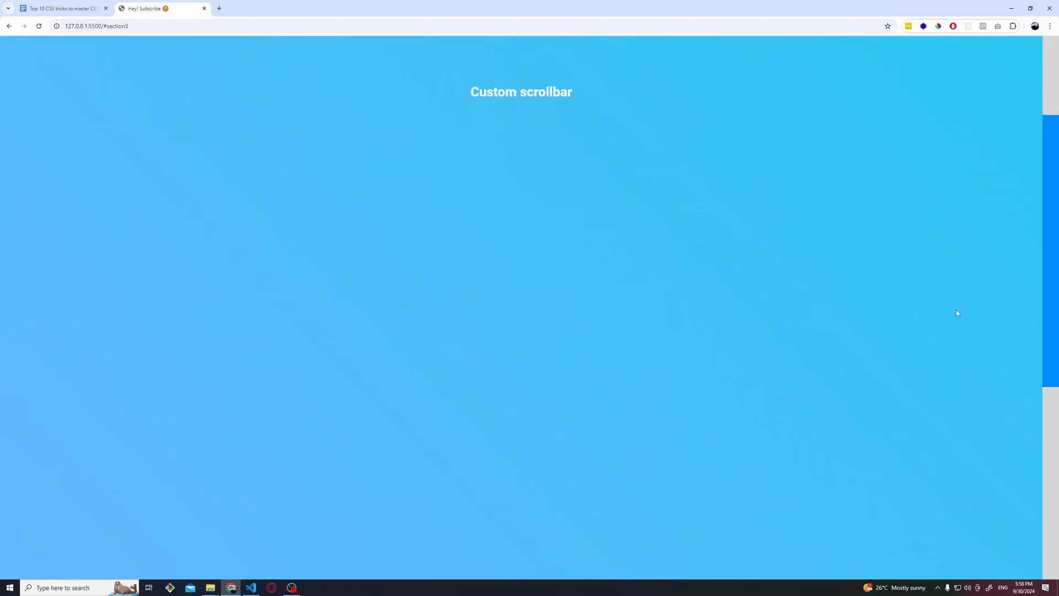
{"action": "left_click", "coordinate": [250, 587]}
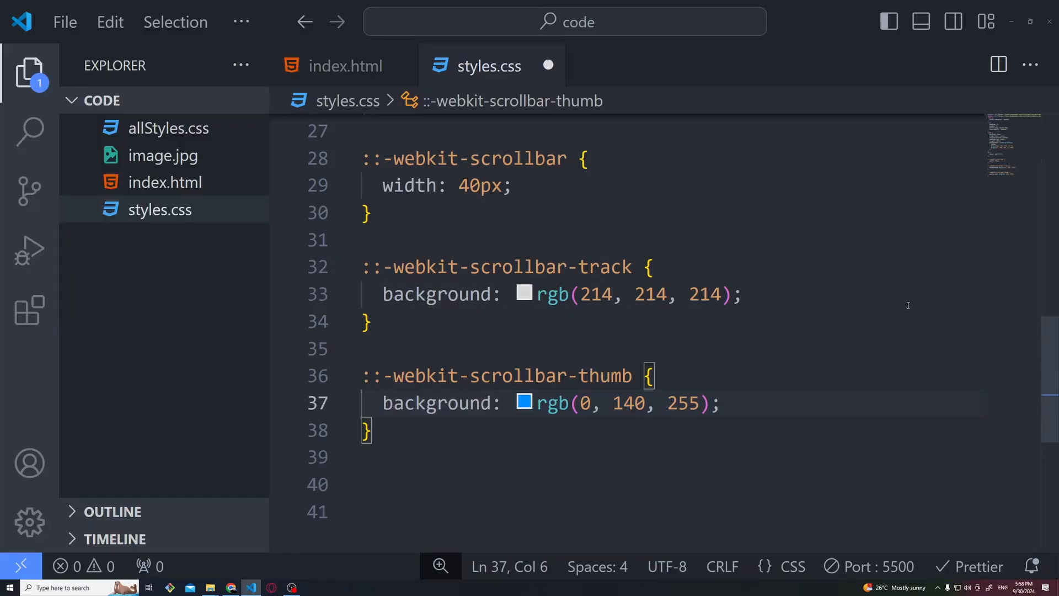